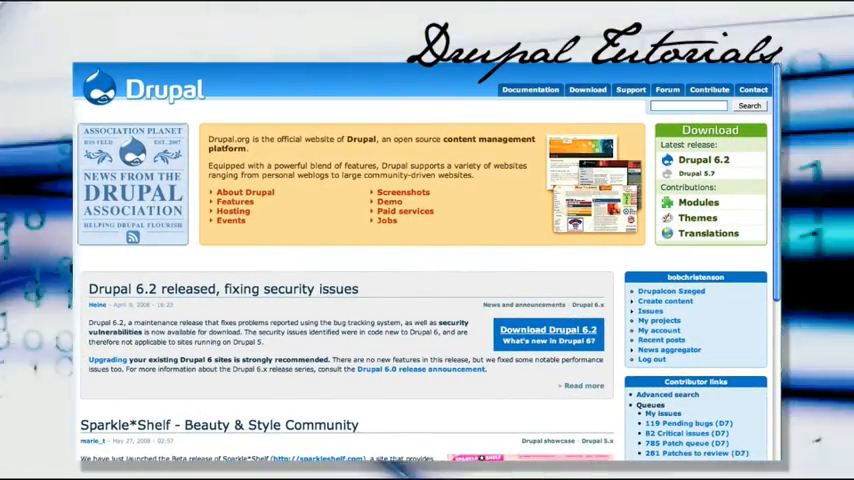
Step: Scroll down the drupal.org page toward the Download > Modules listing
scroll(down, 3)
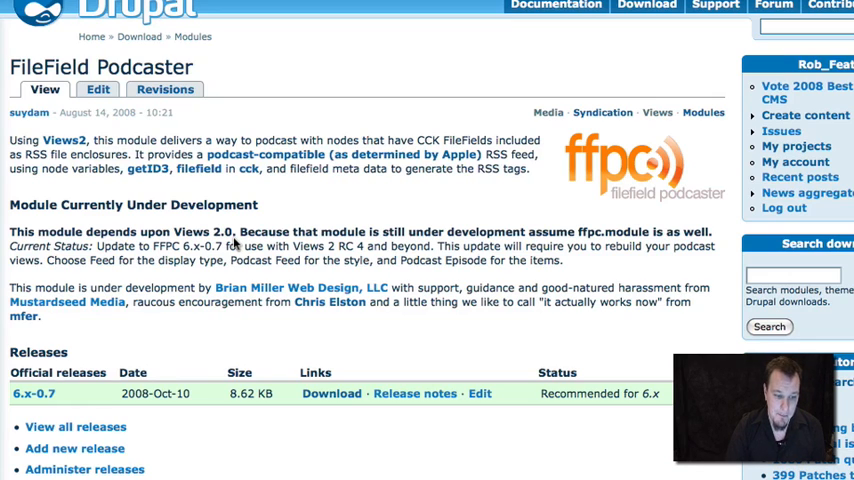
mouse_move(256, 438)
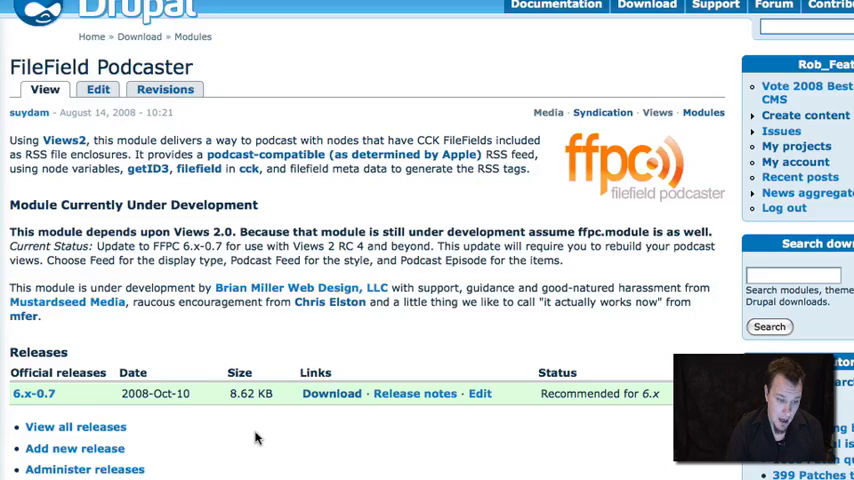
scroll(down, 3)
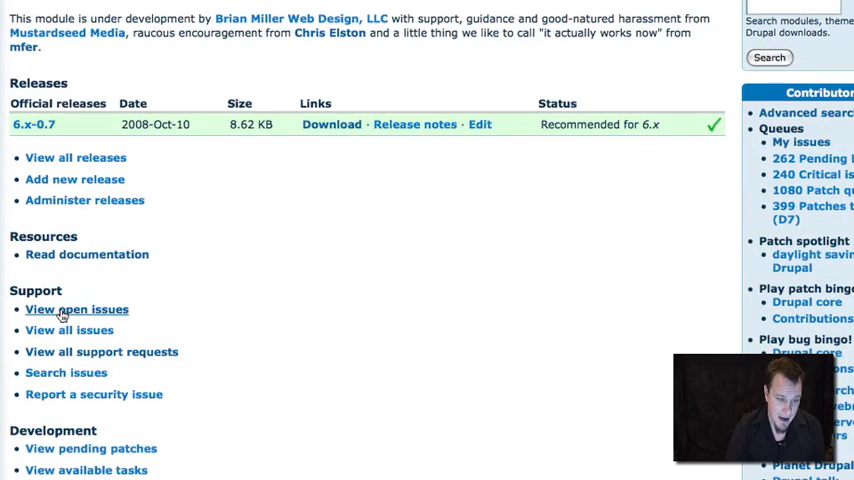
scroll(up, 3)
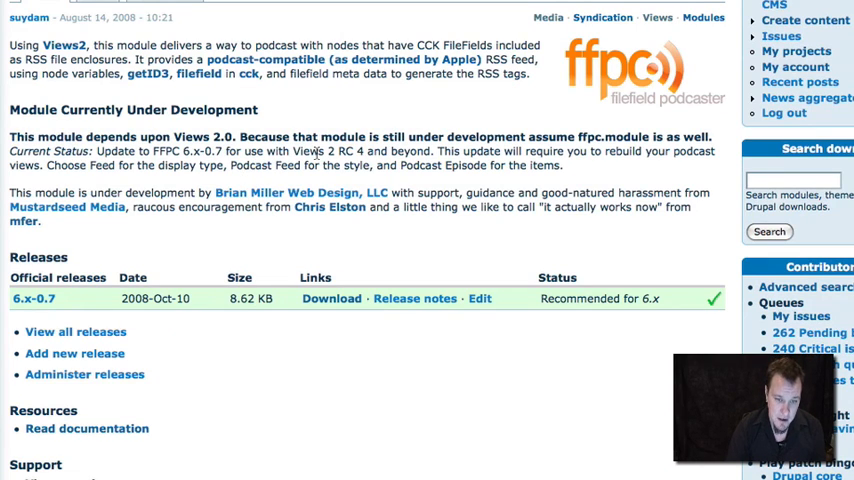
scroll(up, 3)
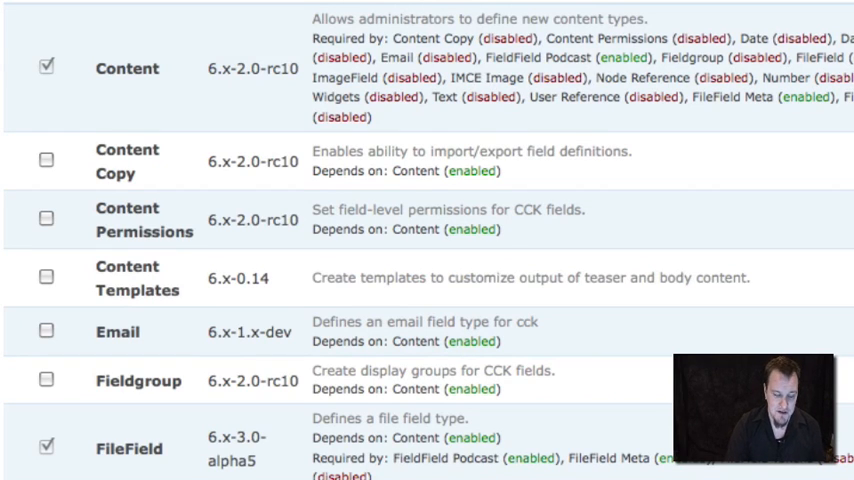
mouse_move(170, 90)
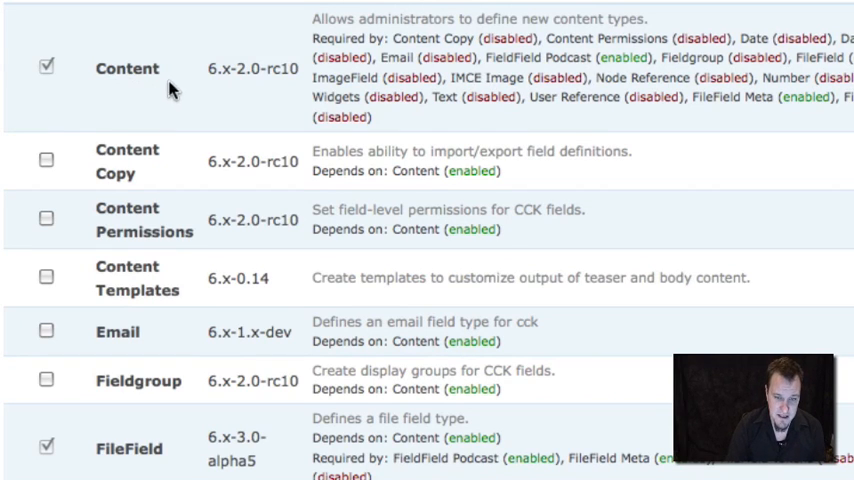
Step: Scroll the modules list through the CCK section to FileField Meta and getID3()
scroll(down, 3)
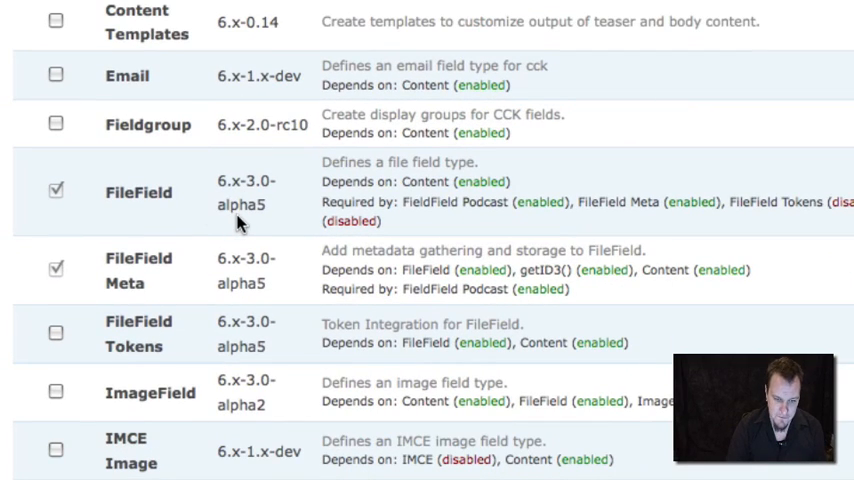
mouse_move(156, 218)
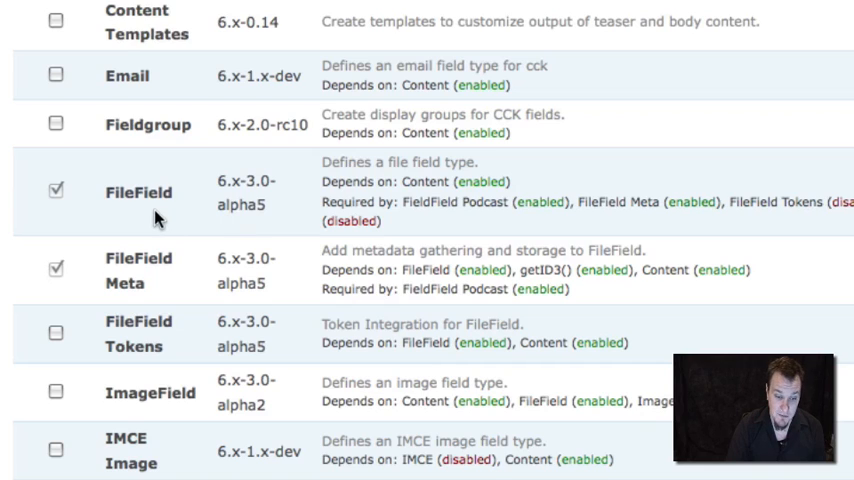
mouse_move(226, 216)
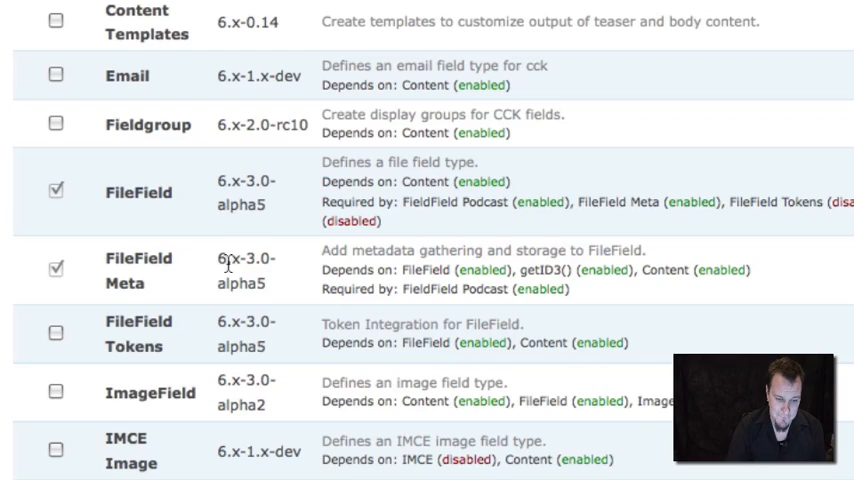
scroll(down, 3)
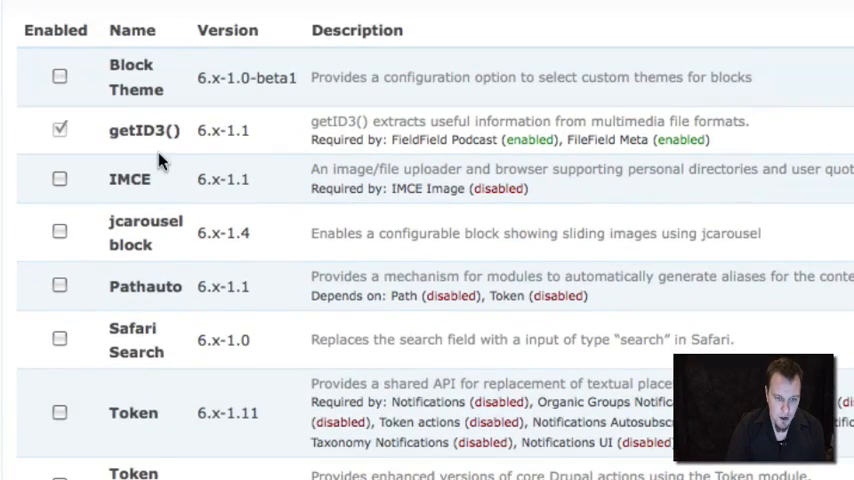
mouse_move(128, 136)
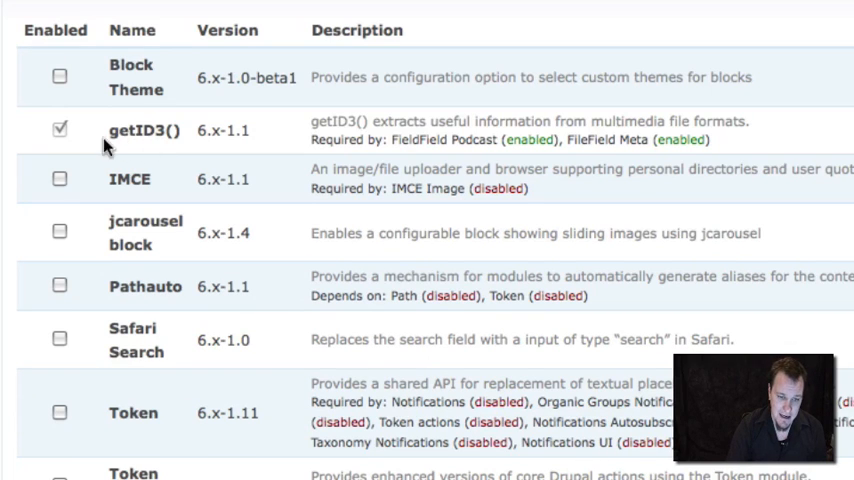
scroll(down, 3)
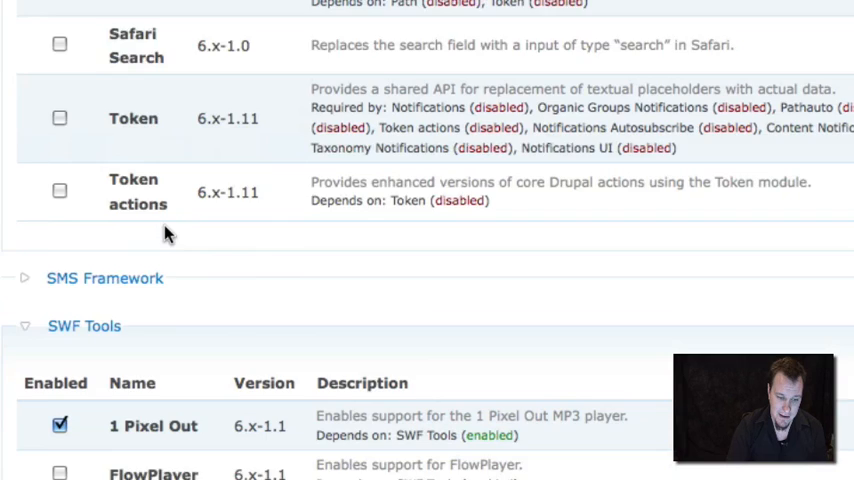
scroll(down, 3)
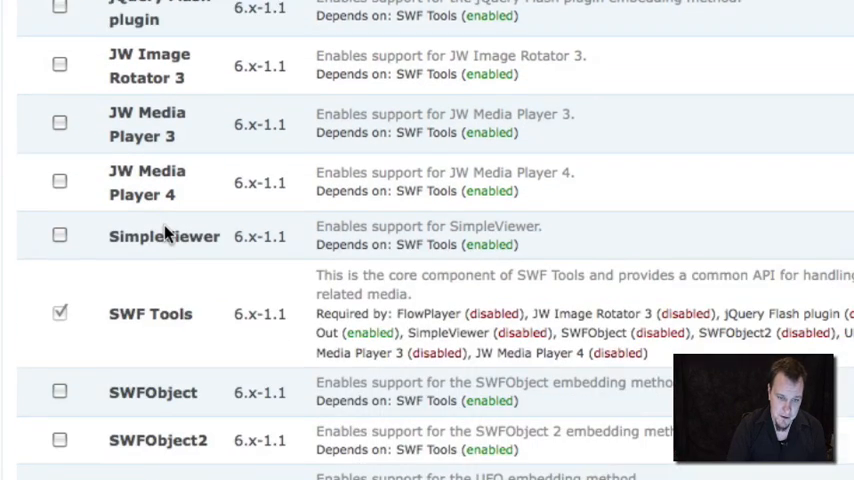
scroll(down, 3)
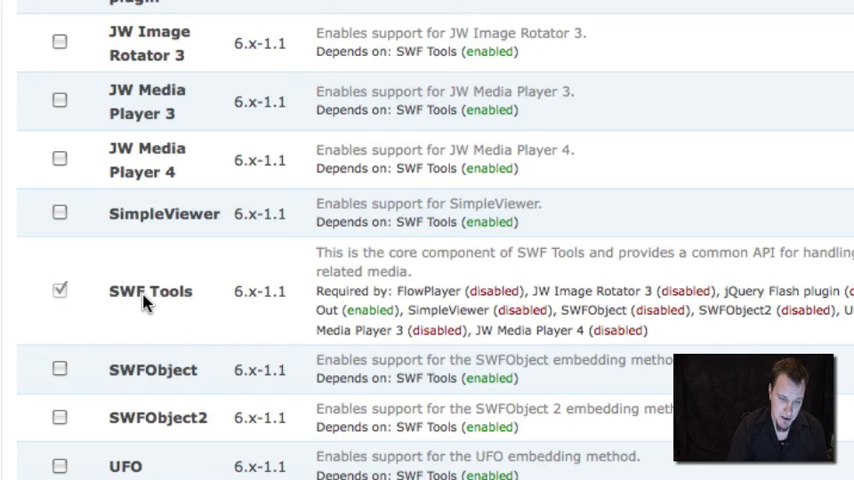
scroll(up, 3)
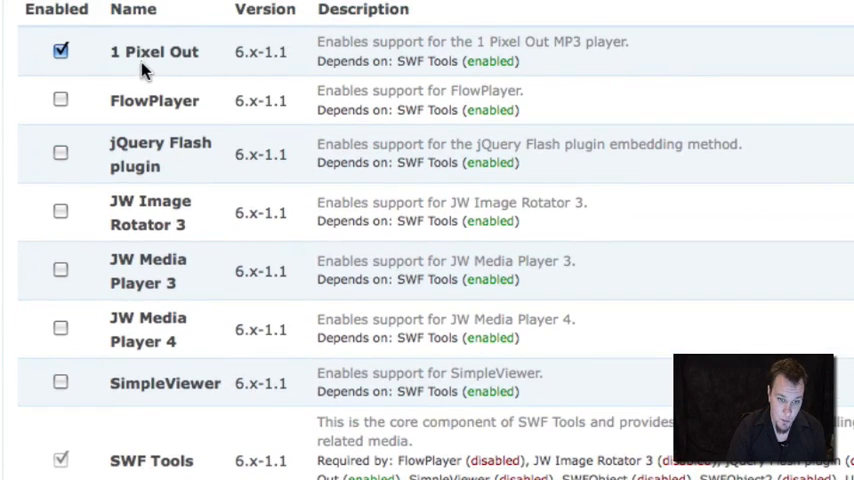
scroll(down, 3)
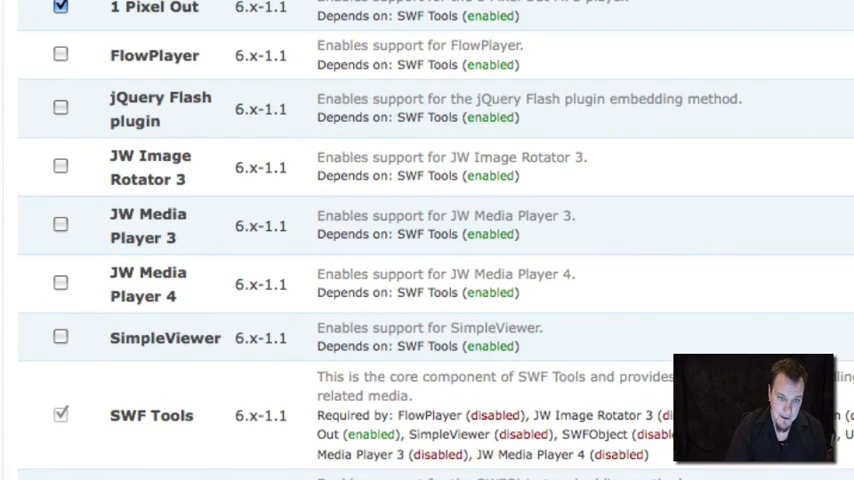
scroll(down, 3)
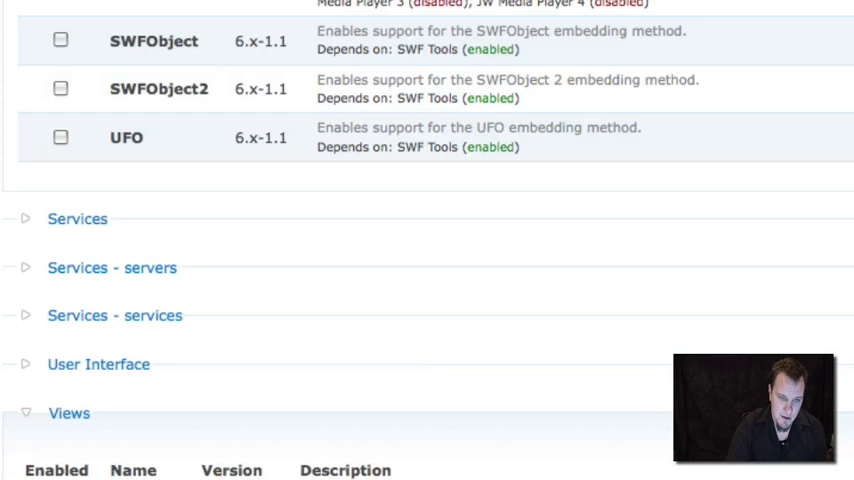
scroll(down, 3)
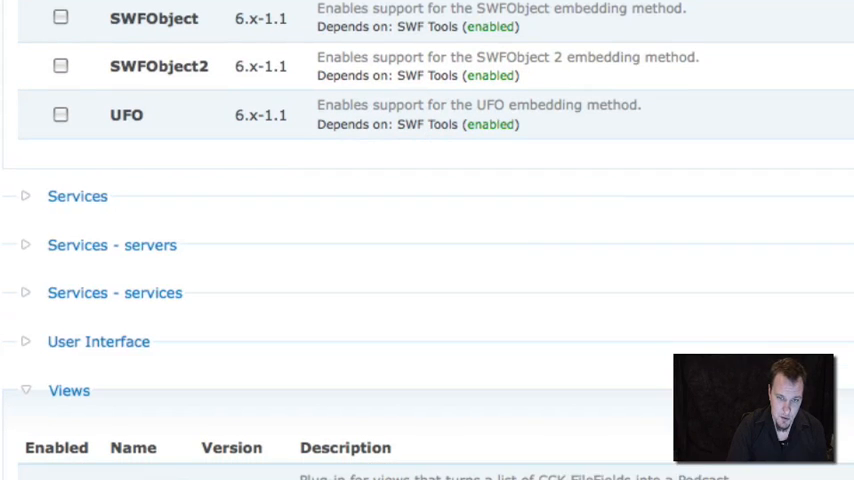
scroll(down, 3)
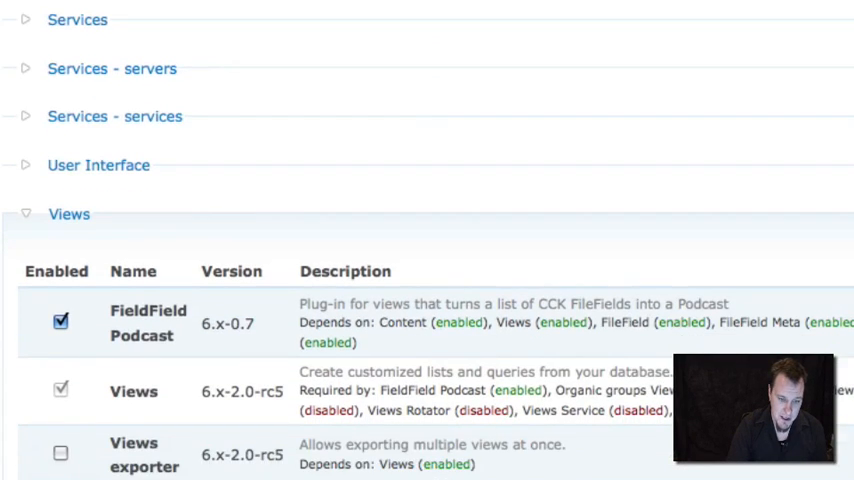
scroll(down, 3)
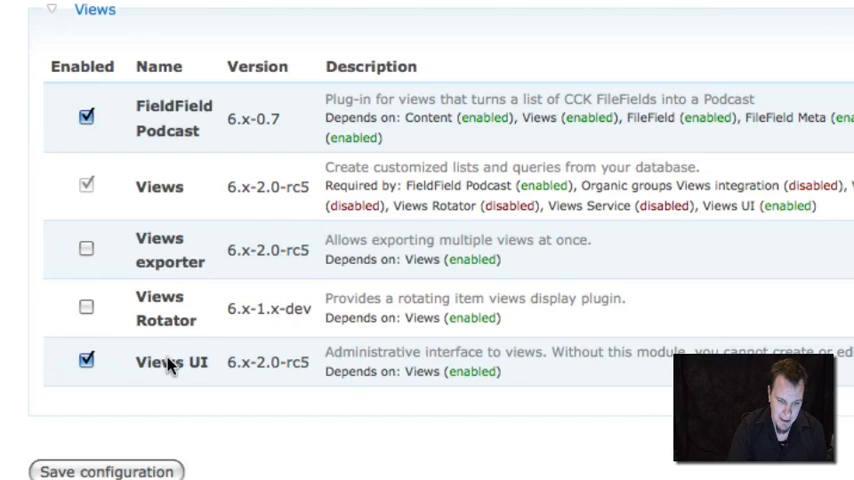
mouse_move(178, 150)
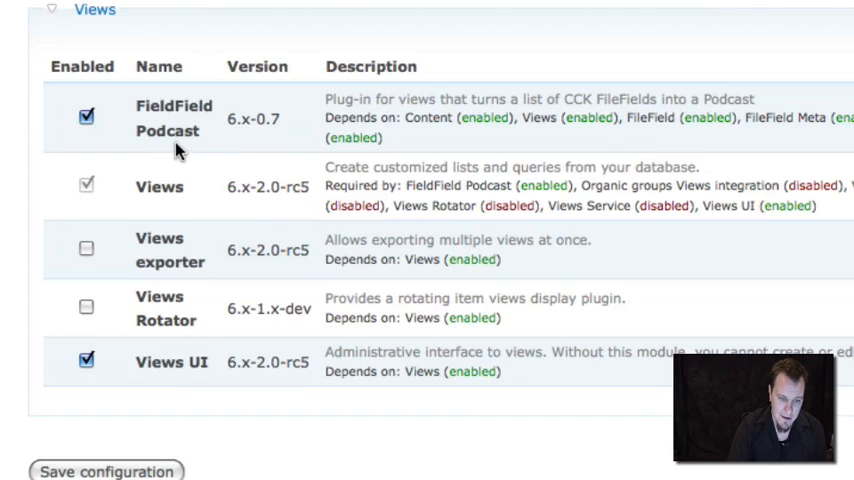
mouse_move(264, 138)
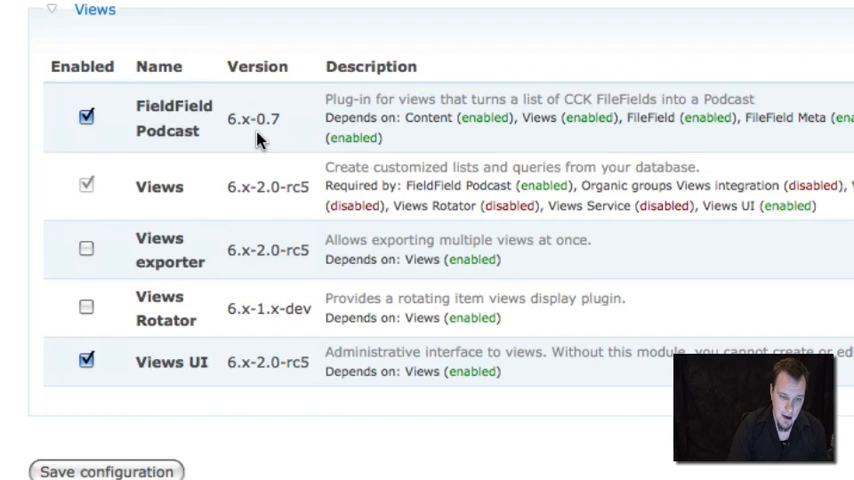
mouse_move(222, 192)
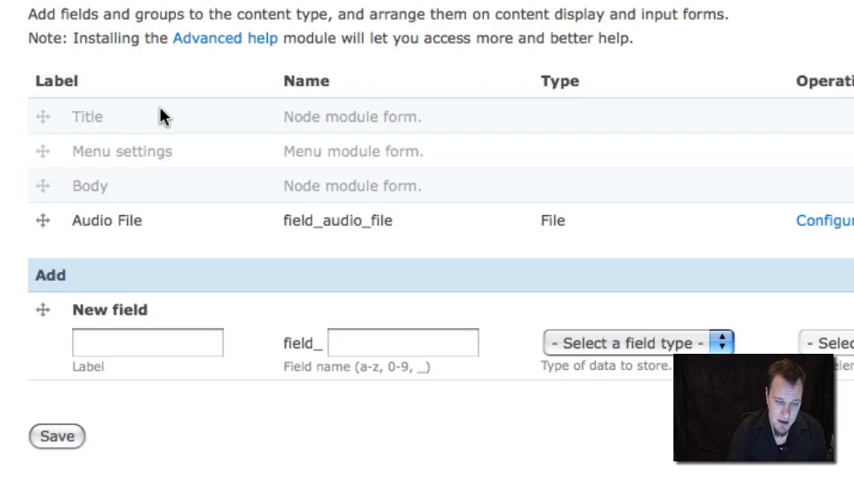
mouse_move(176, 108)
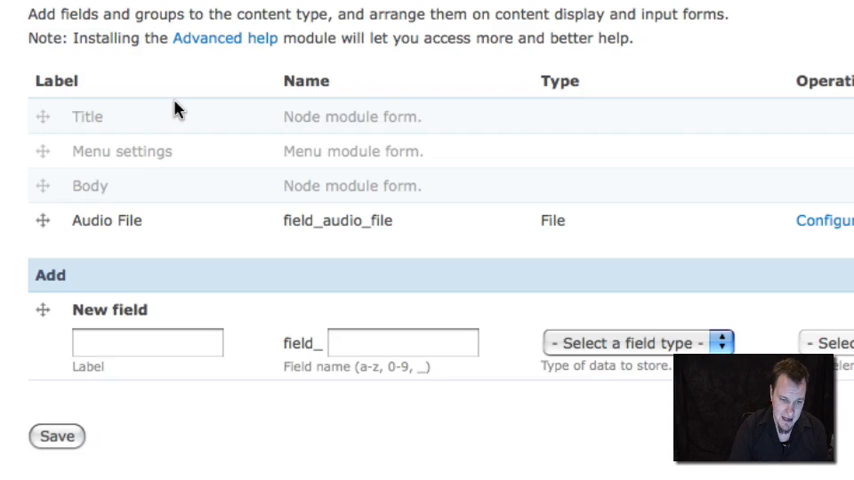
mouse_move(116, 180)
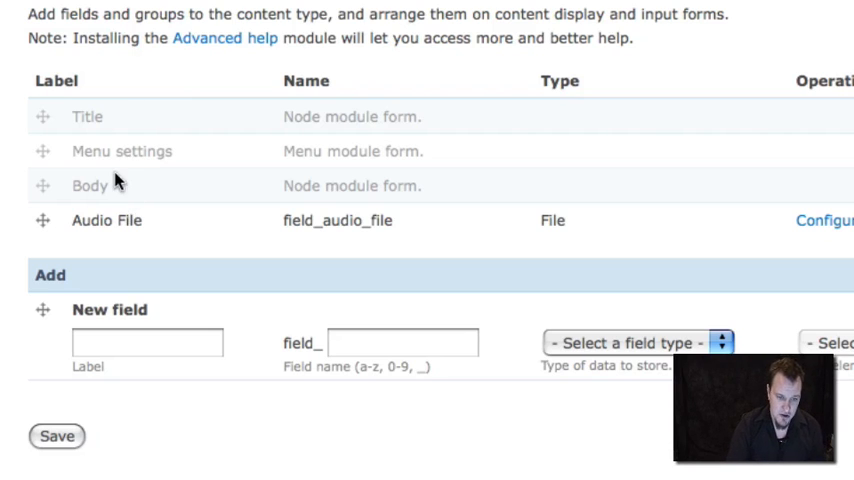
mouse_move(378, 240)
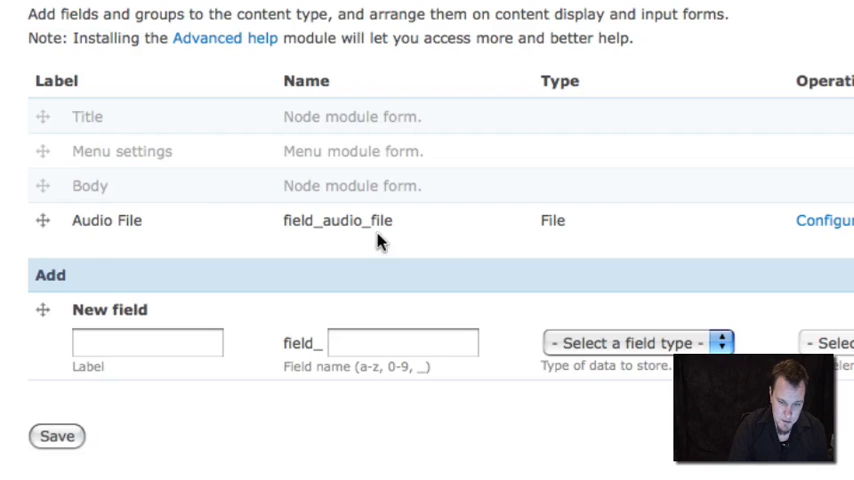
mouse_move(436, 228)
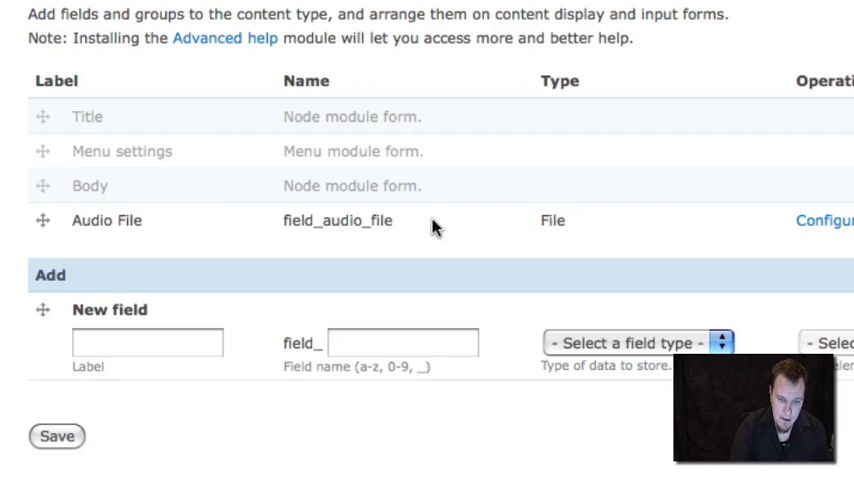
mouse_move(284, 232)
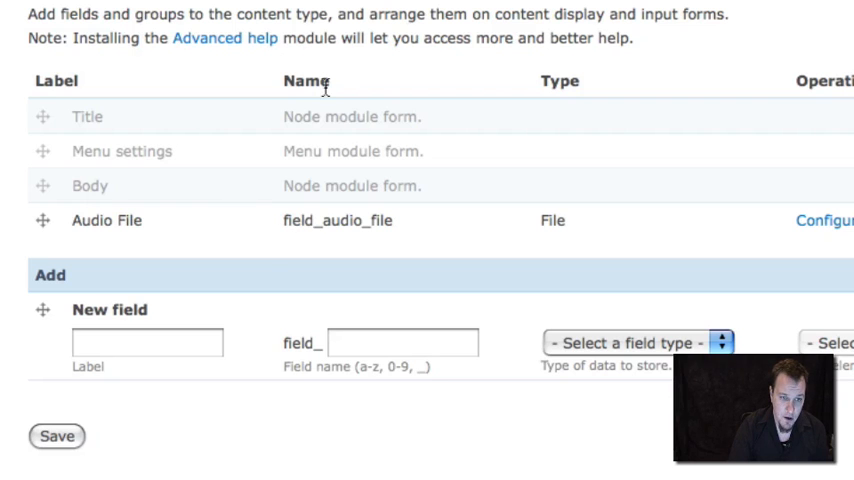
Step: Open the Podcast Episode post for editing, showing its body and attached episode98_0.mp3
click(56, 436)
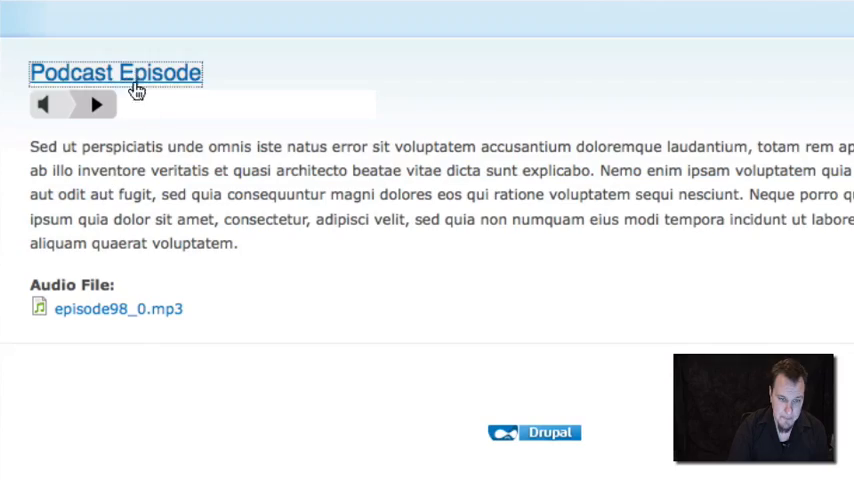
click(116, 72)
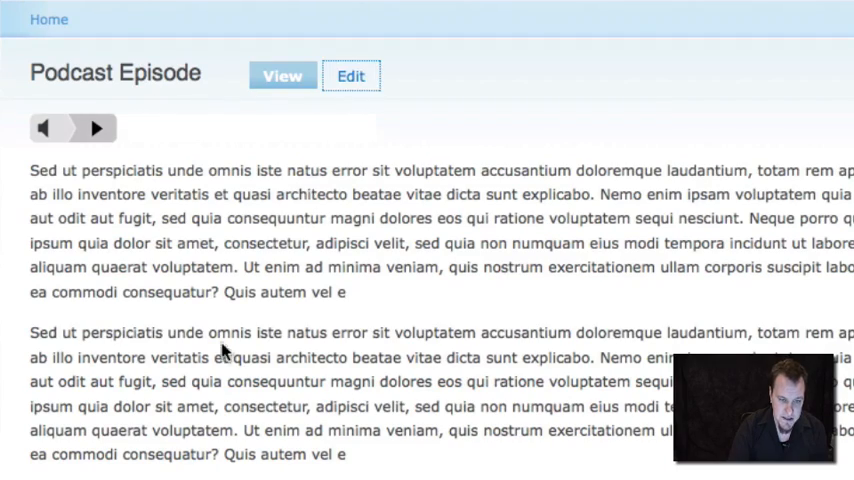
click(350, 76)
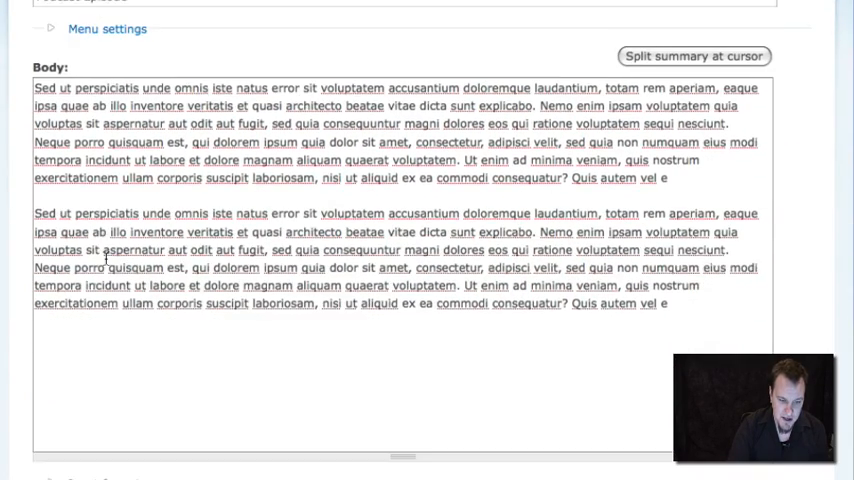
scroll(down, 3)
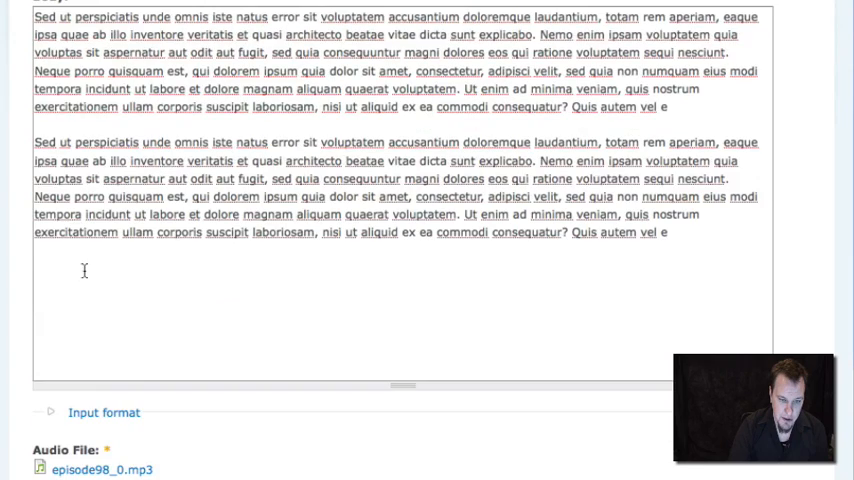
scroll(up, 3)
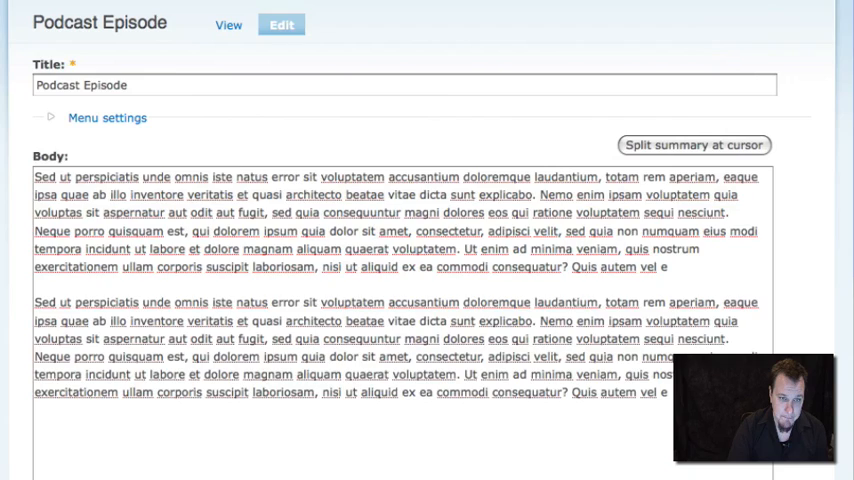
click(228, 24)
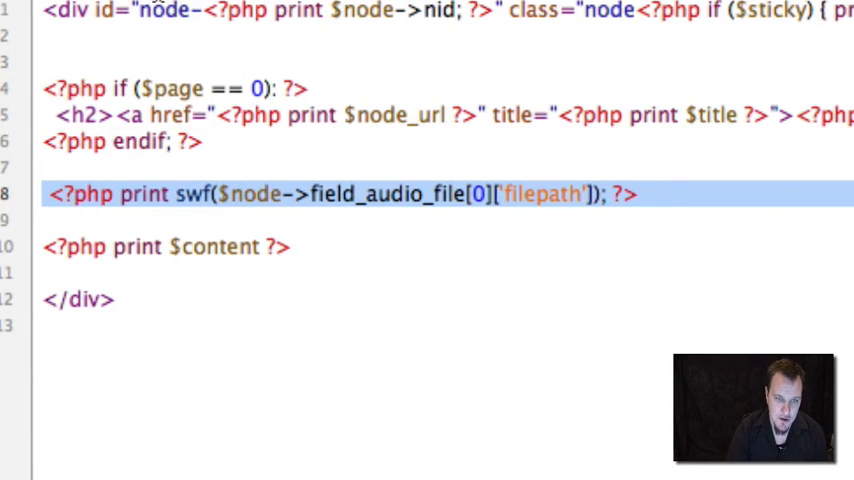
mouse_move(200, 208)
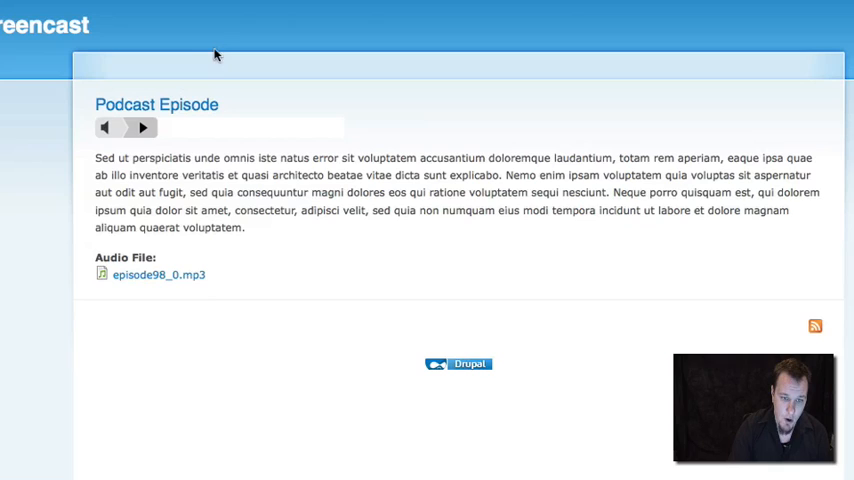
mouse_move(436, 184)
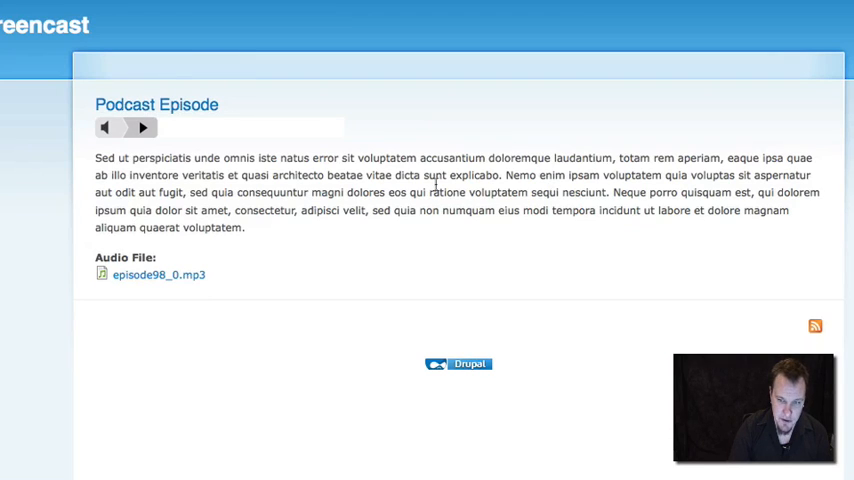
mouse_move(168, 224)
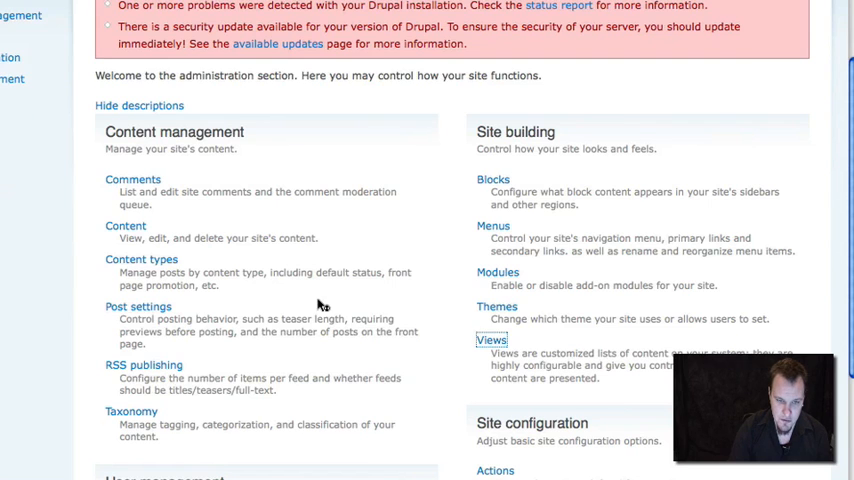
Step: From Views administration, add a new Node view named podcast_feed described as Podcast Feed
click(492, 340)
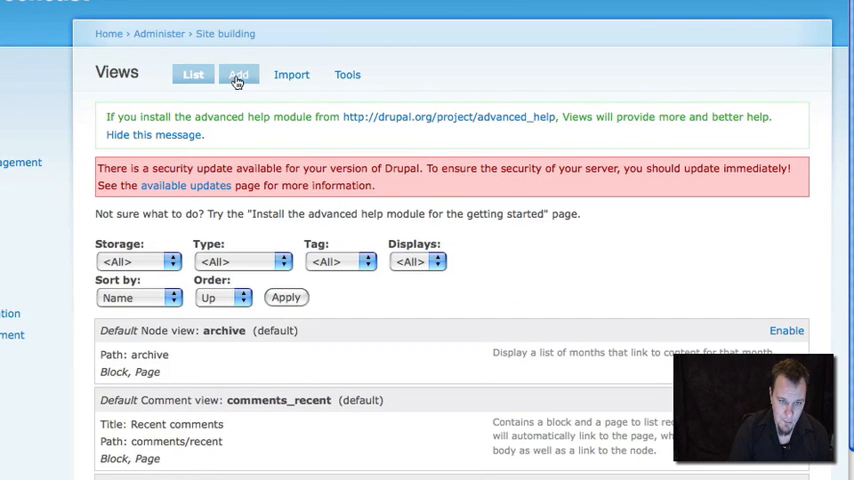
click(238, 74)
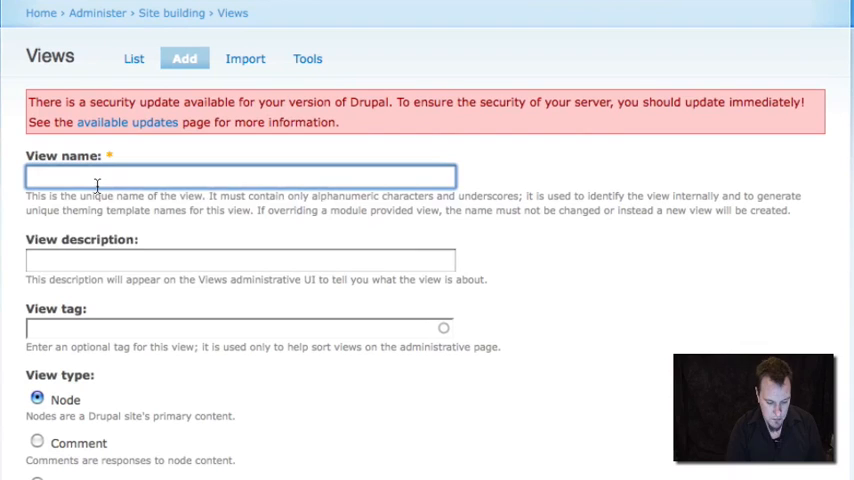
text(Podcas)
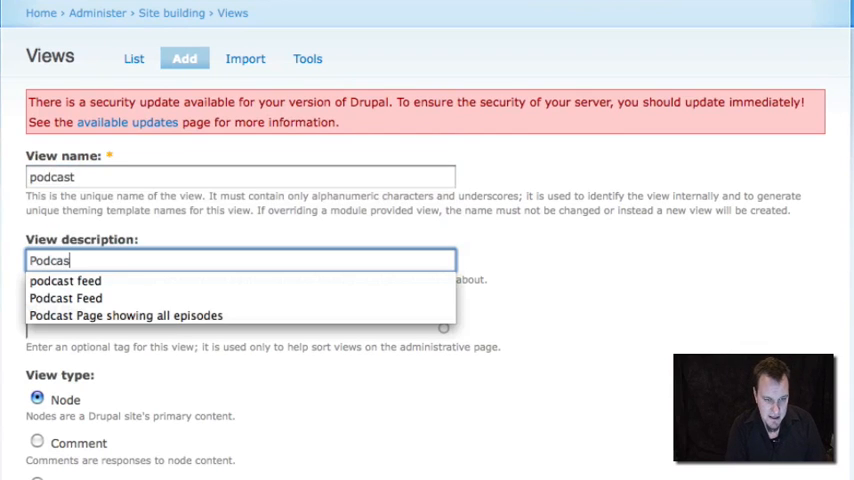
click(66, 298)
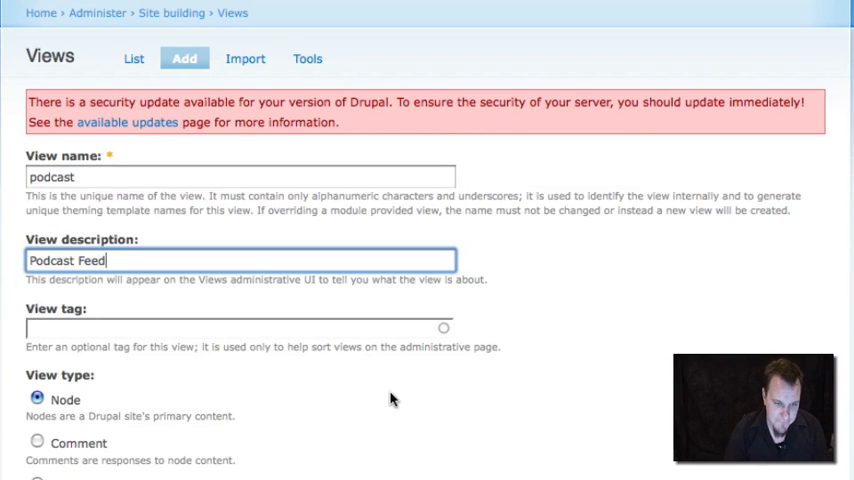
scroll(down, 3)
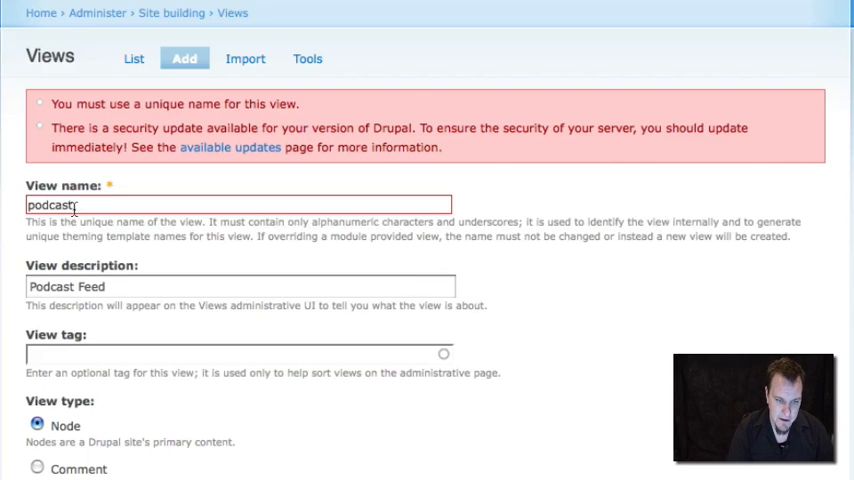
click(234, 204)
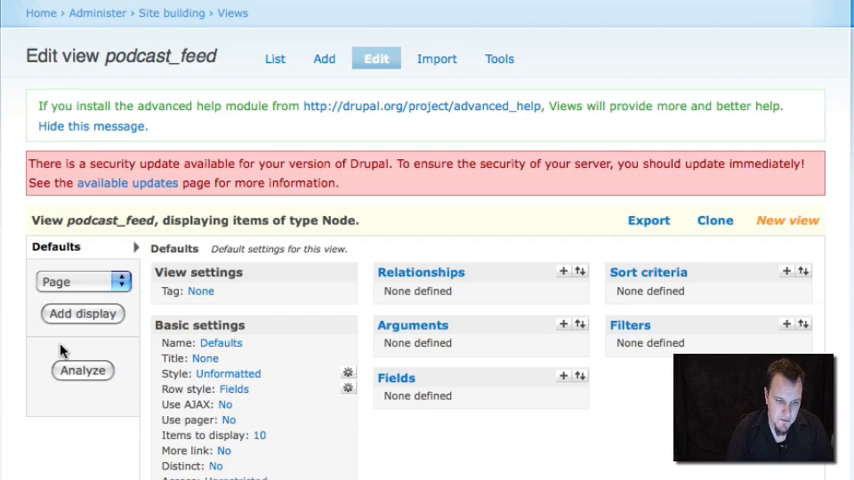
mouse_move(656, 412)
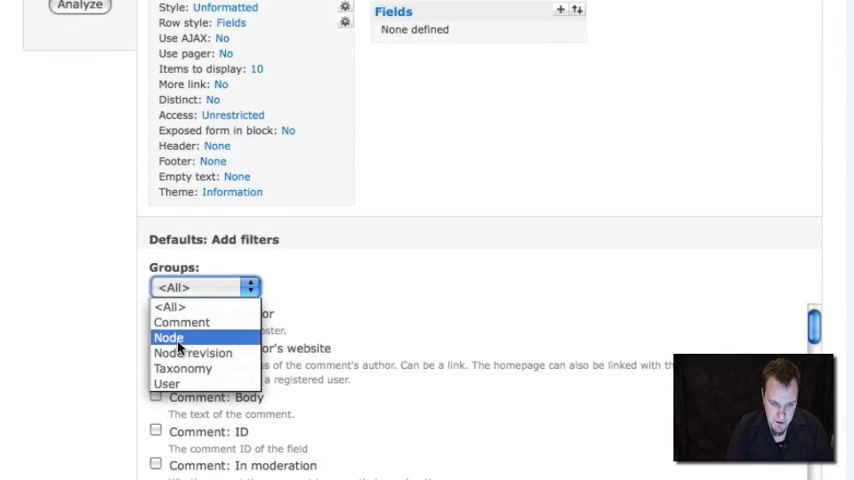
Step: Add filters Node: Published and Node: Type = Podcast to the view
click(168, 338)
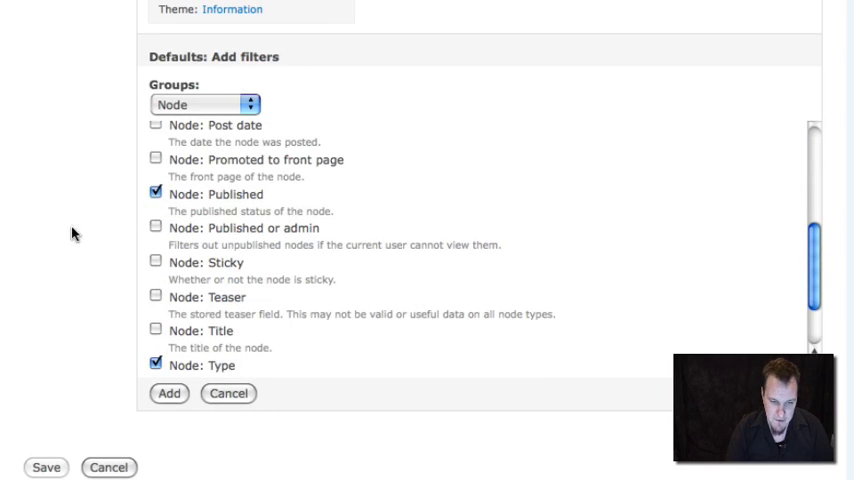
click(168, 392)
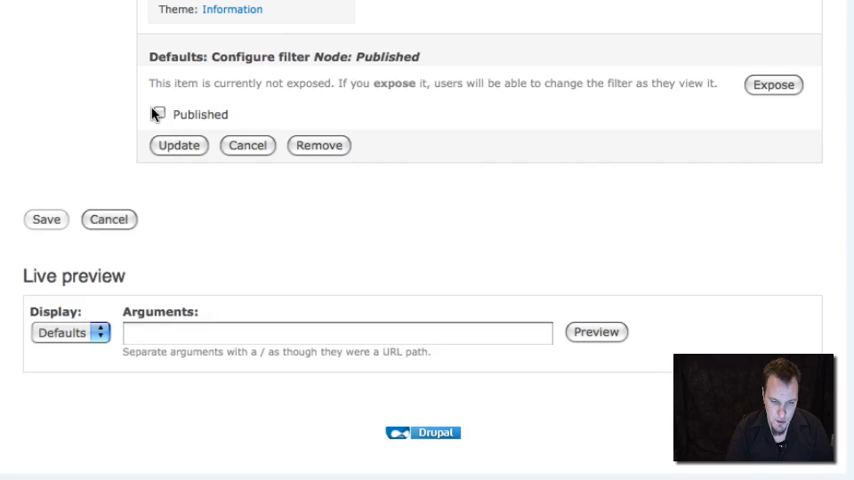
click(158, 114)
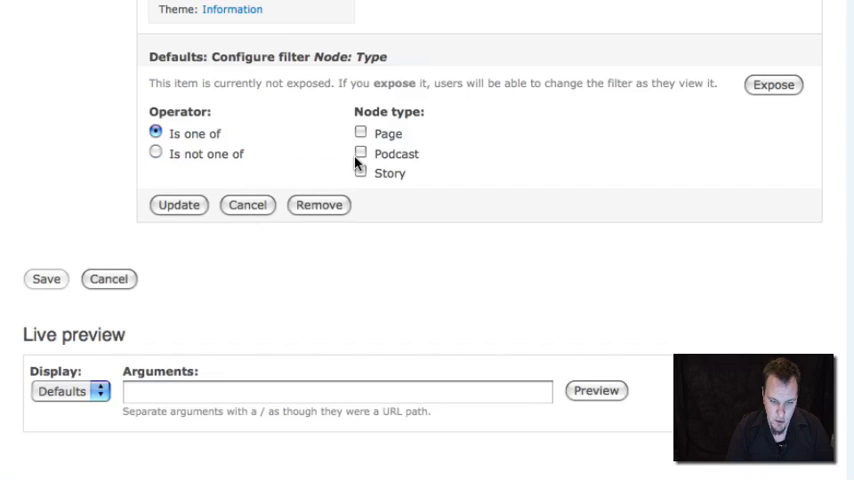
click(178, 204)
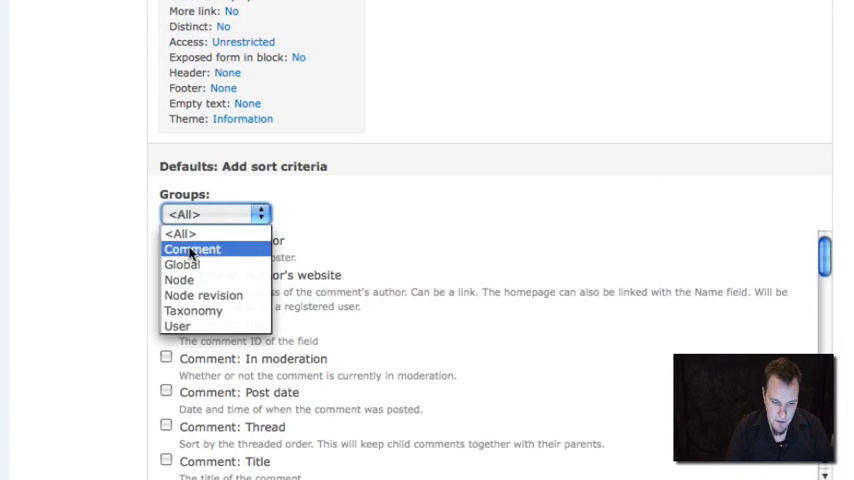
Step: Sort by Node: Post date descending and show 25 items per page
click(178, 280)
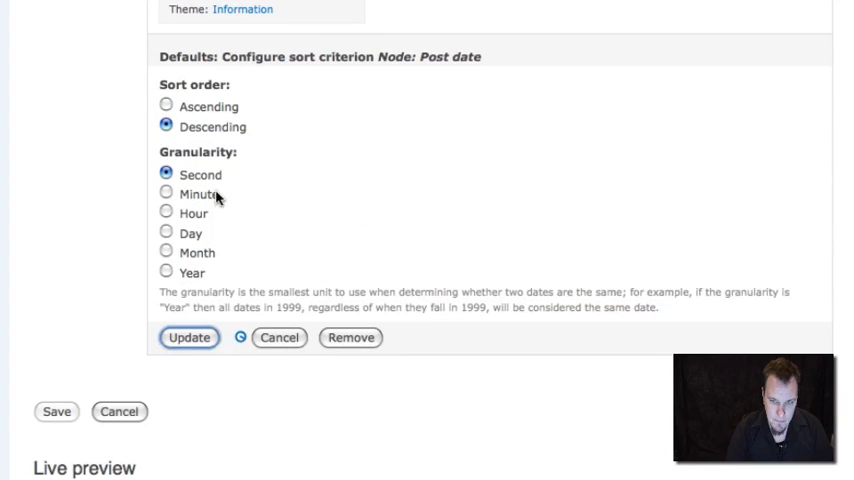
click(188, 336)
text(2)
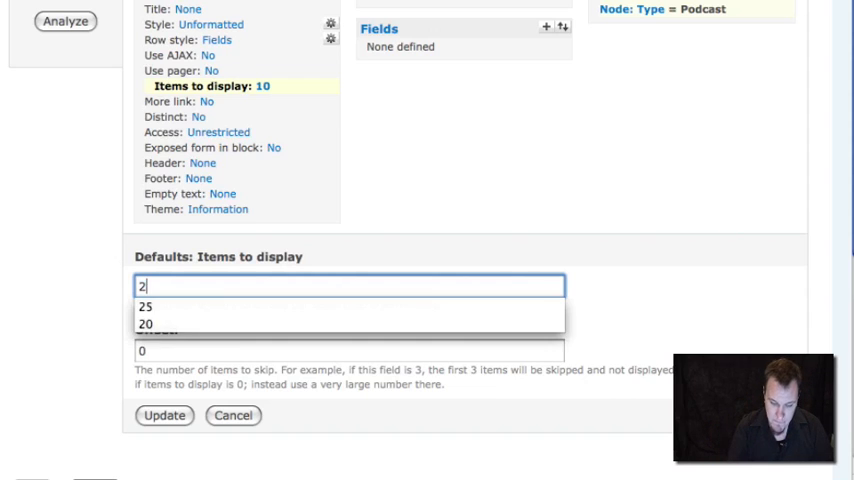
click(144, 304)
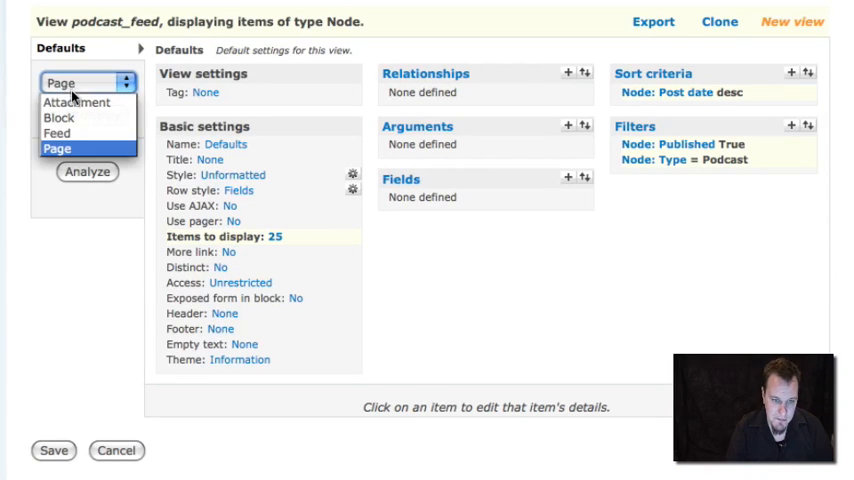
mouse_move(58, 132)
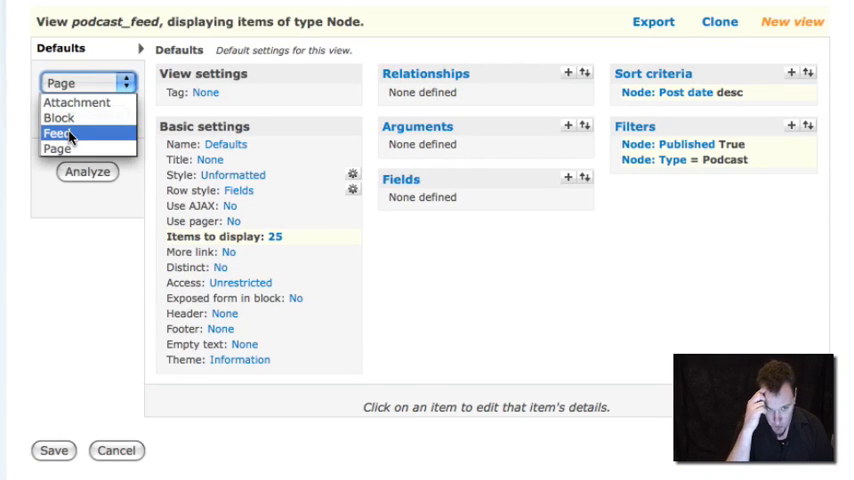
Step: Add a Feed display and switch its style to Podcast Feed
click(60, 132)
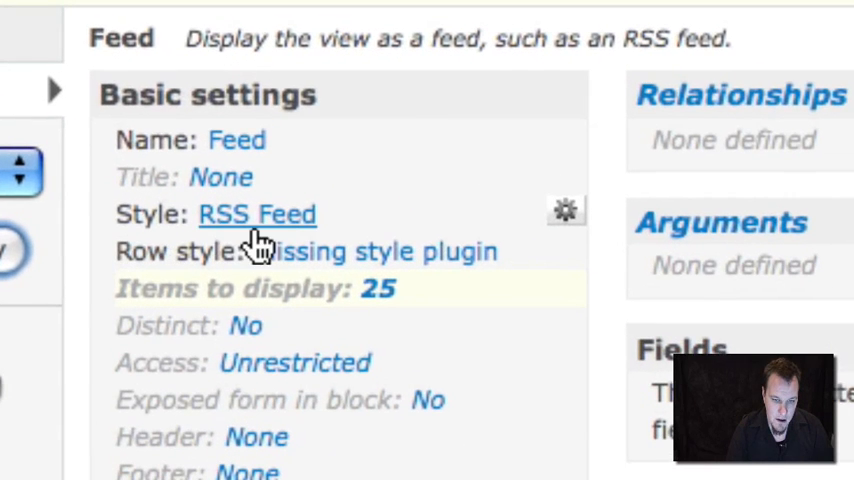
click(256, 214)
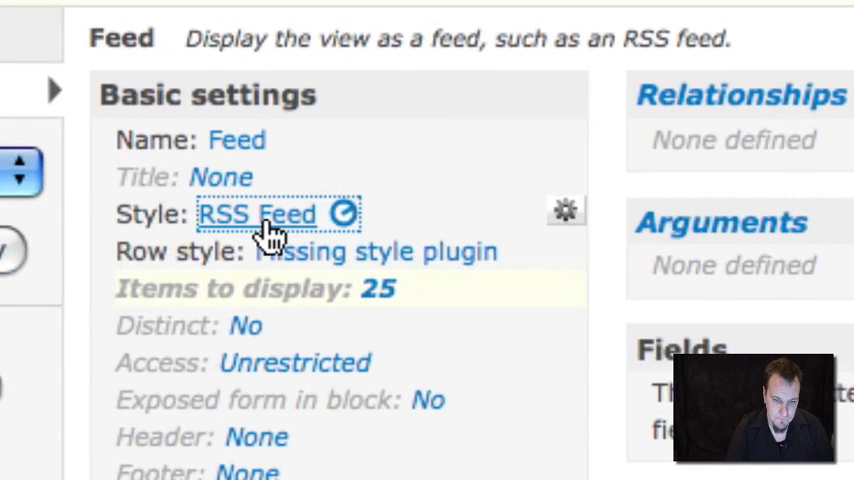
click(258, 214)
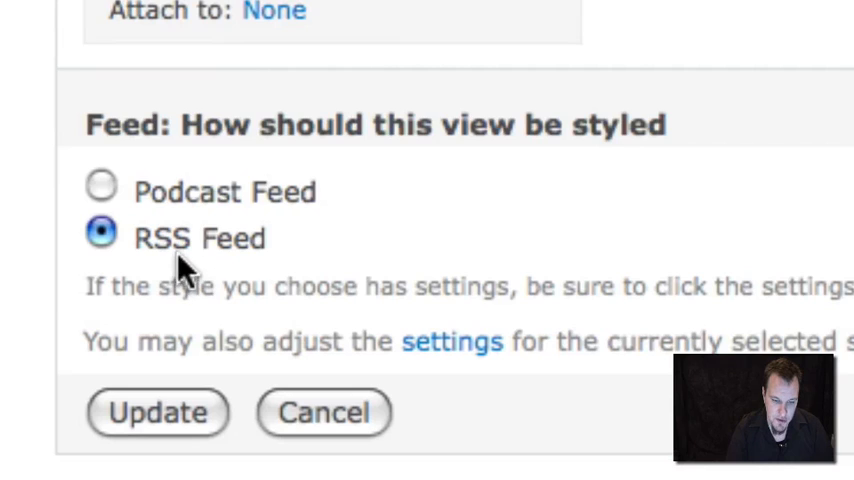
click(100, 184)
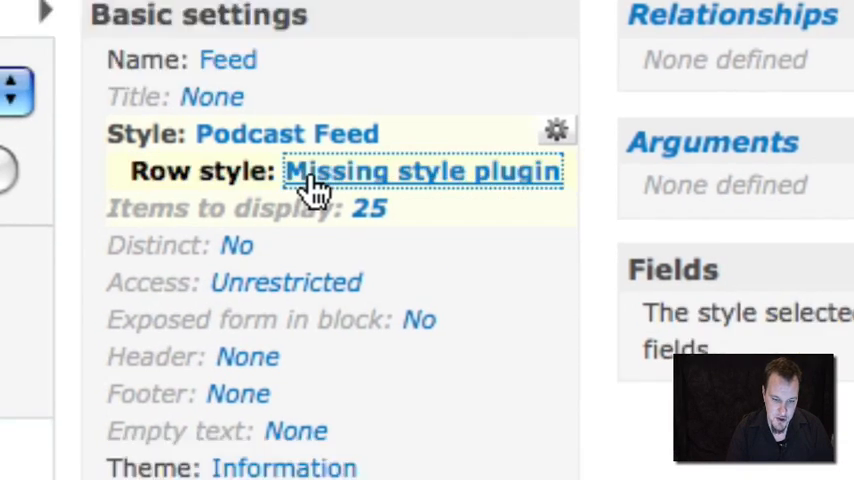
Step: Set the feed's row style to Podcast Episode, keeping the default RSS settings display type
click(424, 172)
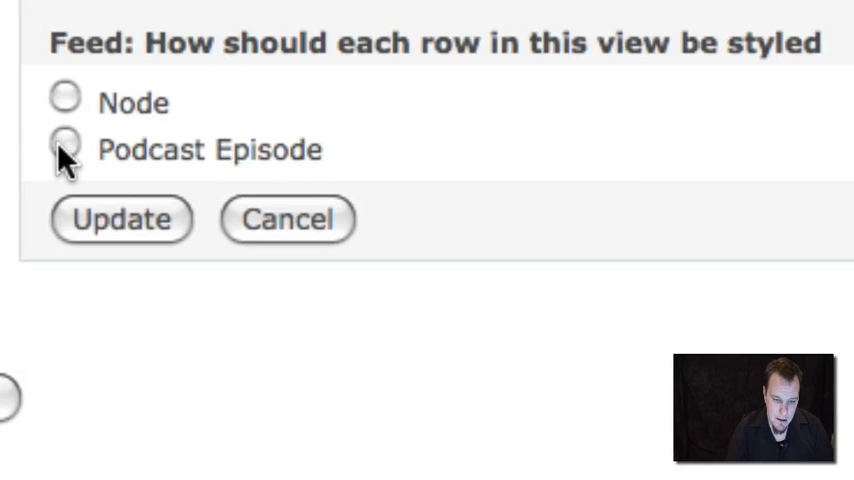
click(66, 148)
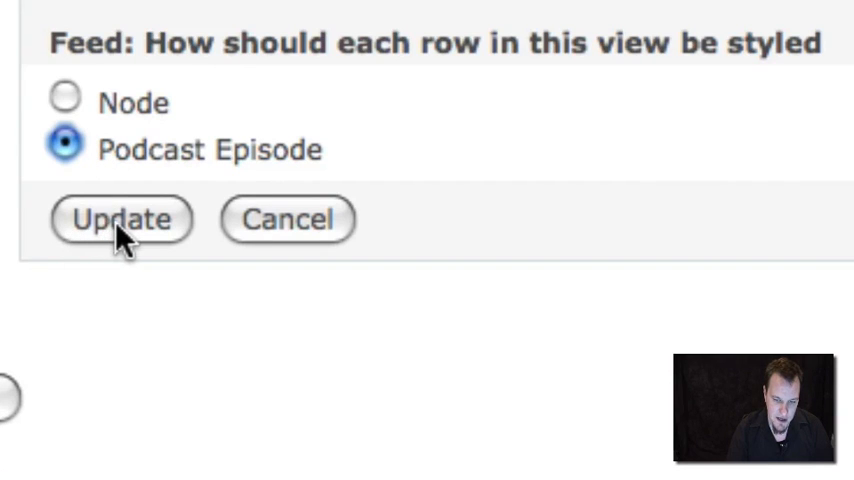
click(120, 220)
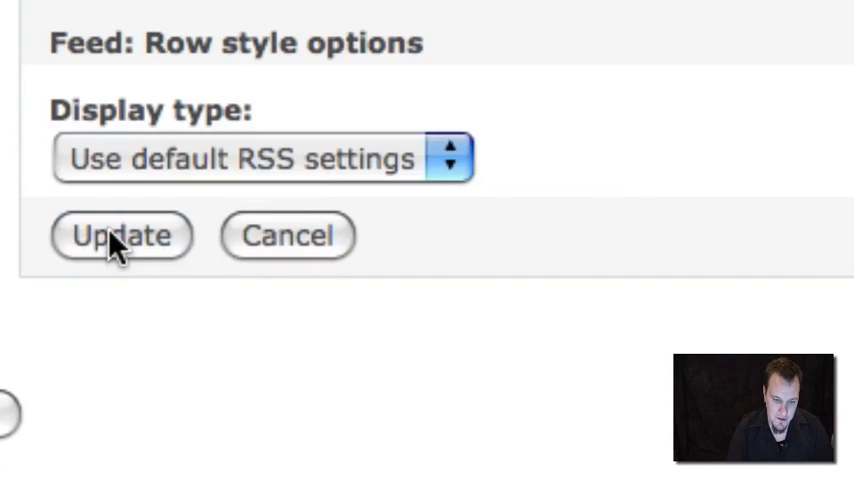
mouse_move(176, 170)
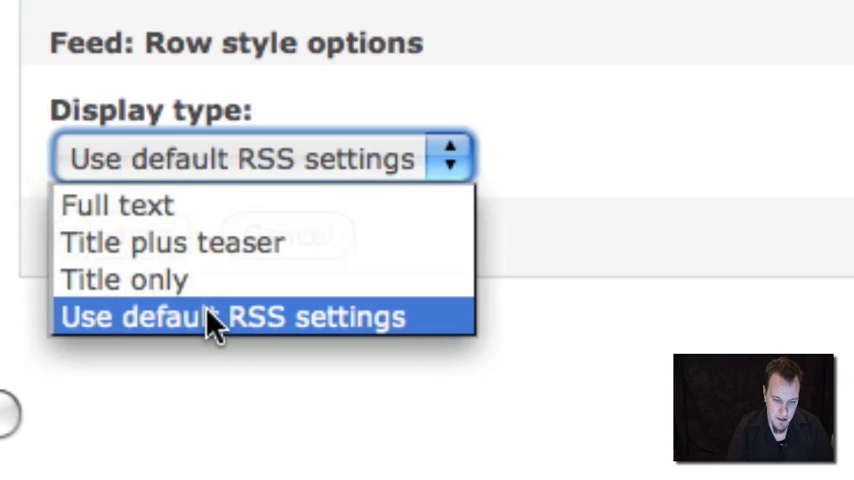
mouse_move(236, 344)
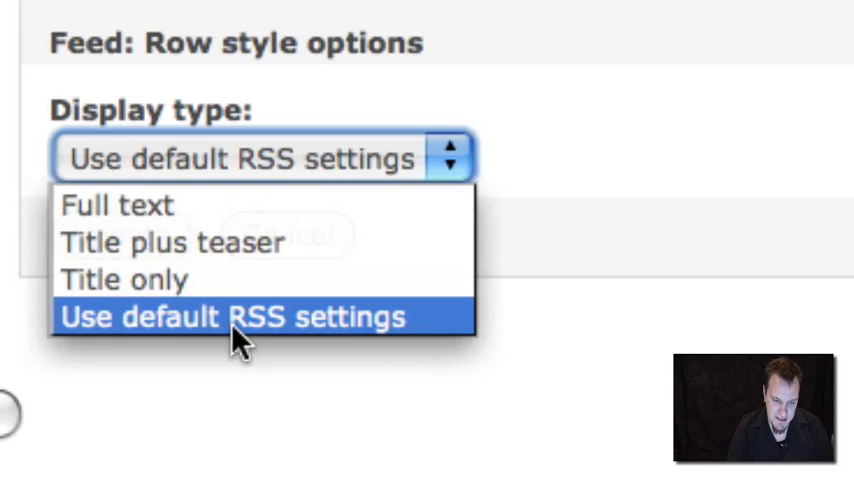
click(234, 316)
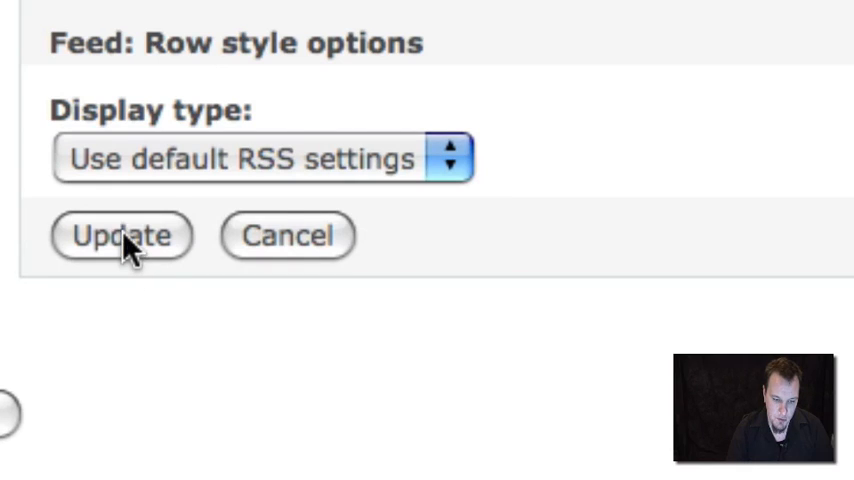
click(118, 236)
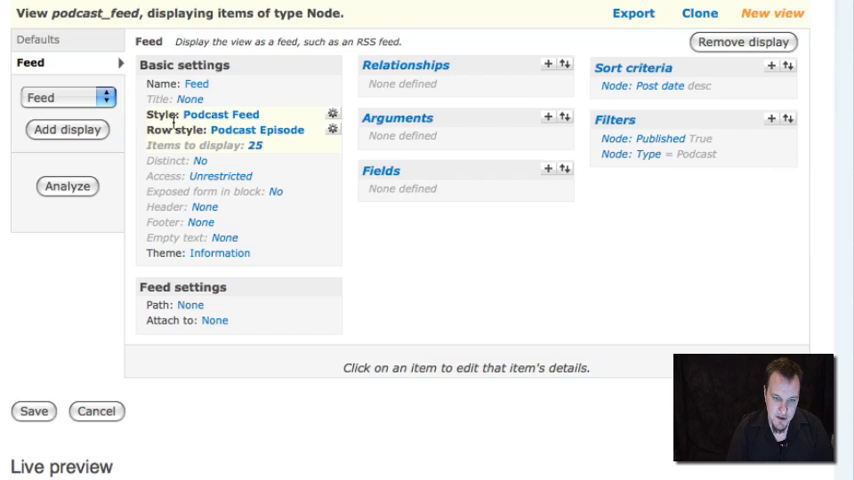
Step: Give the feed the RSS description 'Podcast Feed' and the path podcast/feed/1
click(332, 112)
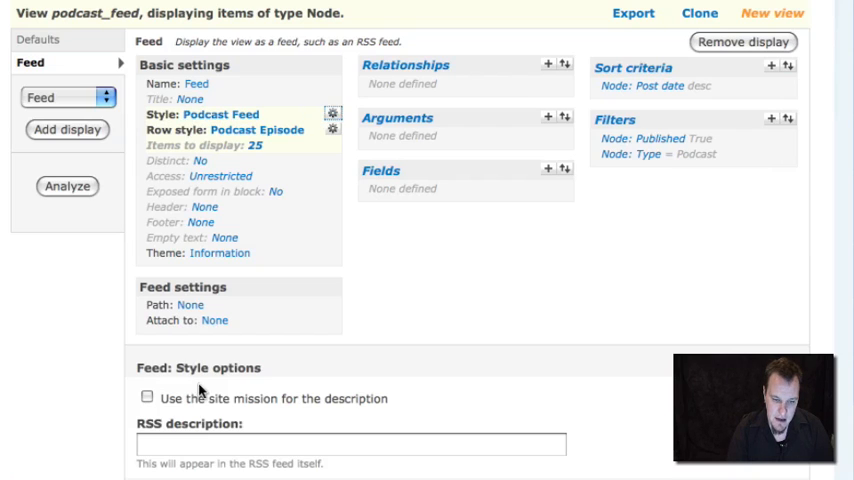
click(348, 444)
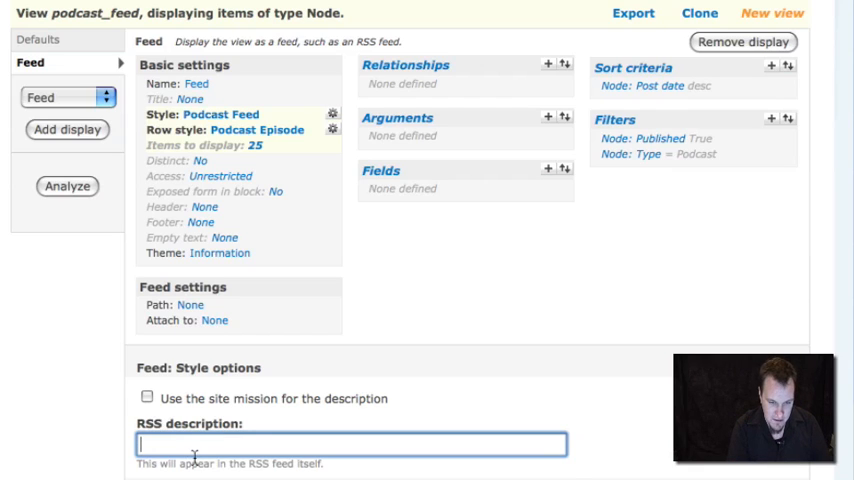
text(Podcast Feed)
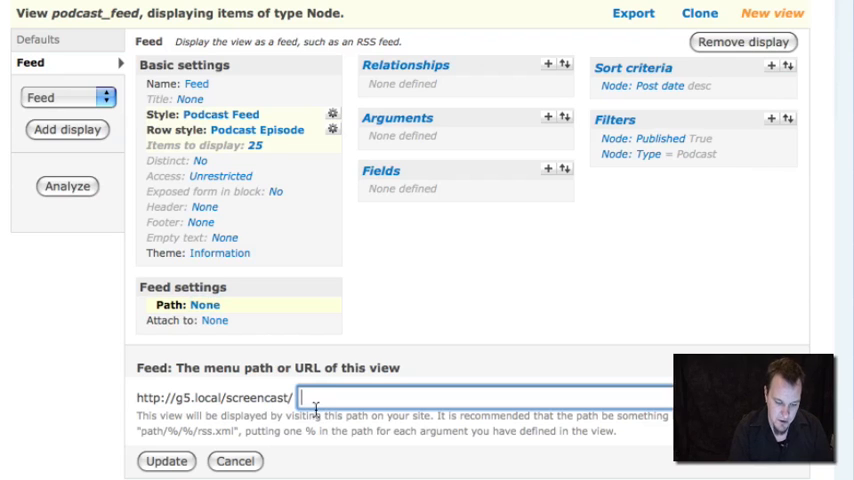
text(podcast/feed/)
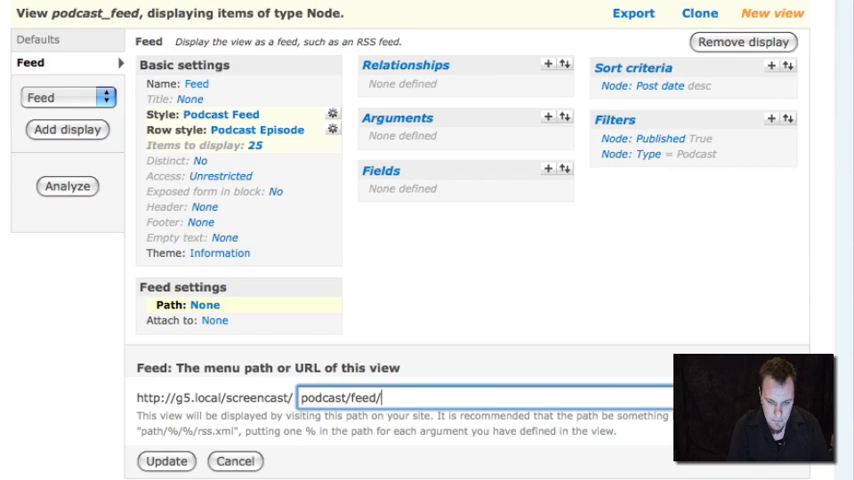
text(1)
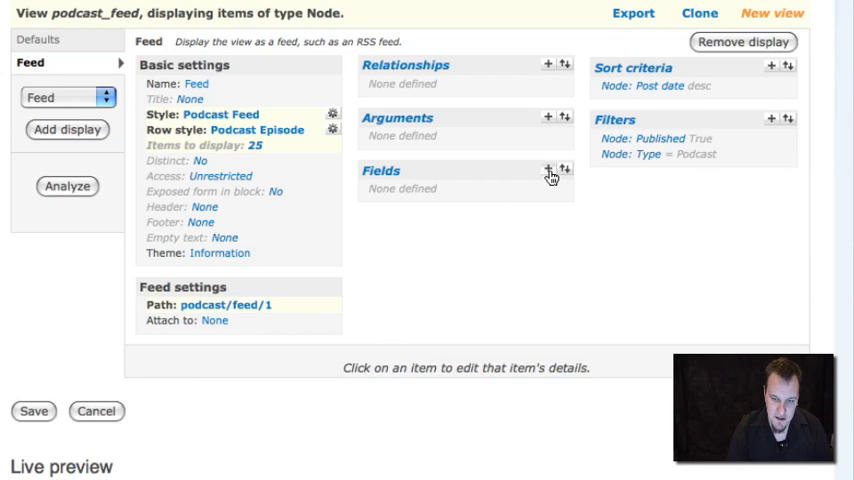
Step: Add the Content: Audio File field to the feed, formatted as generic files
click(548, 172)
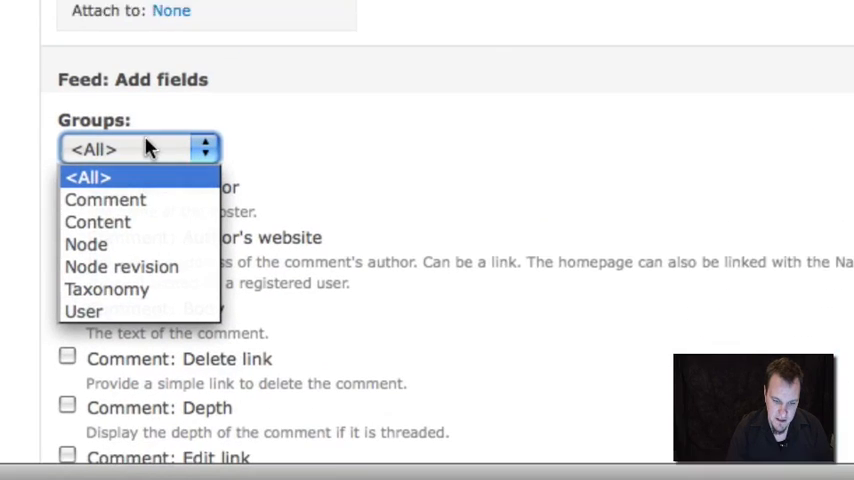
click(98, 220)
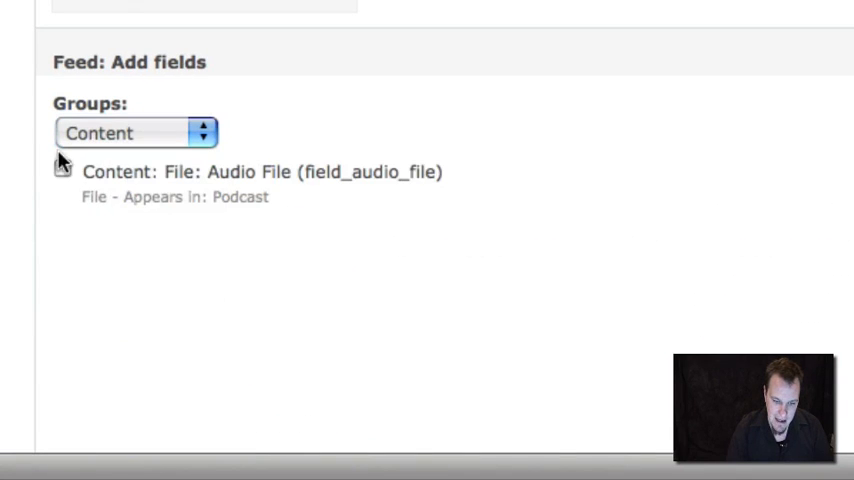
scroll(up, 3)
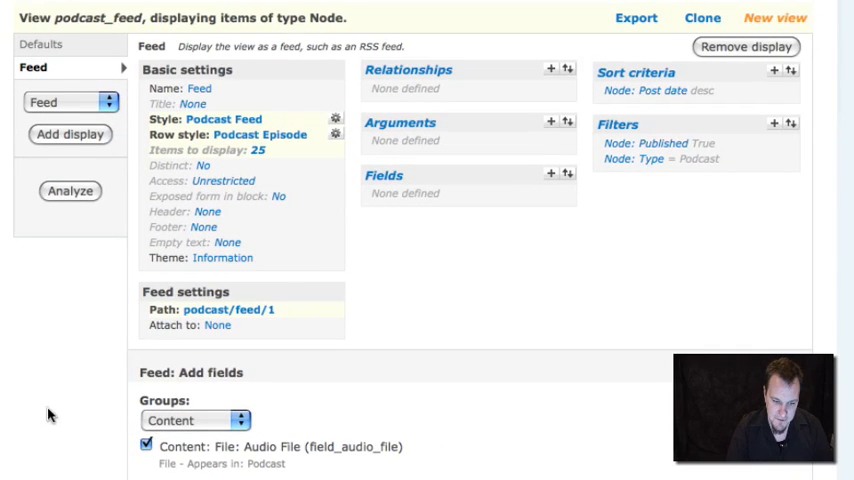
scroll(down, 3)
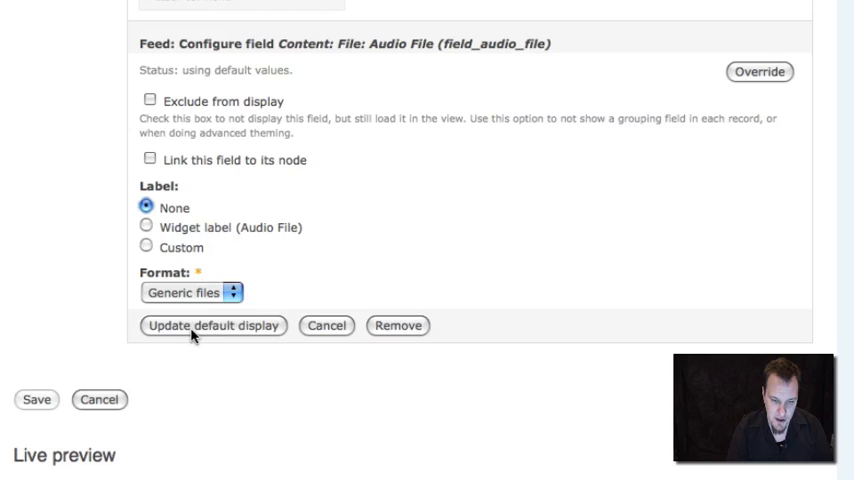
click(212, 324)
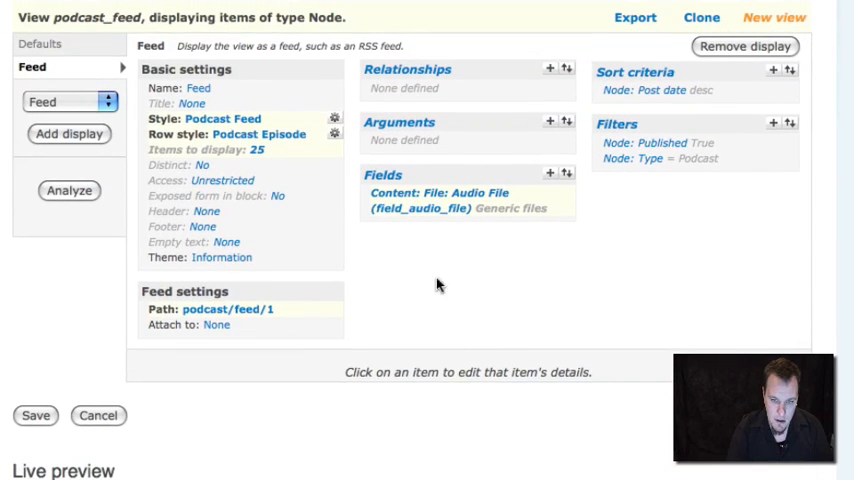
mouse_move(384, 204)
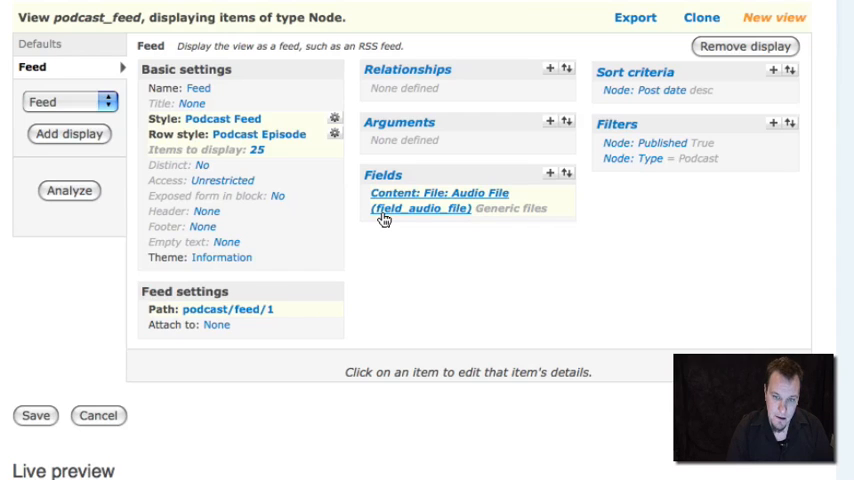
mouse_move(512, 258)
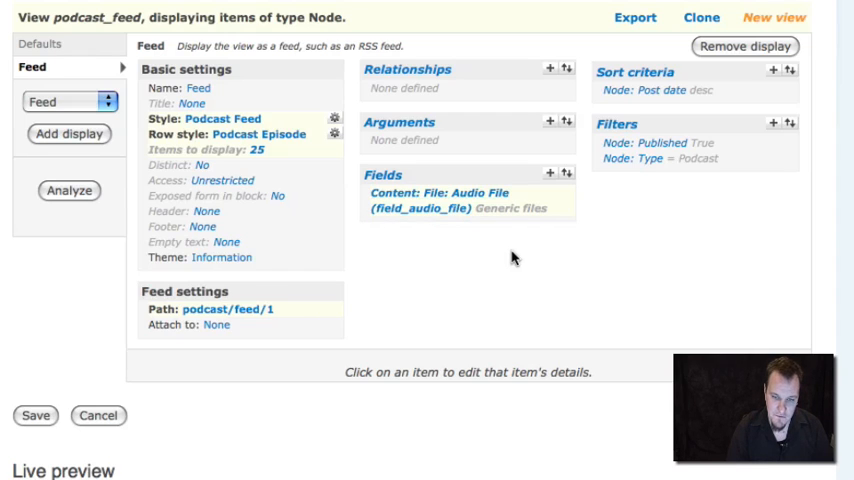
mouse_move(404, 210)
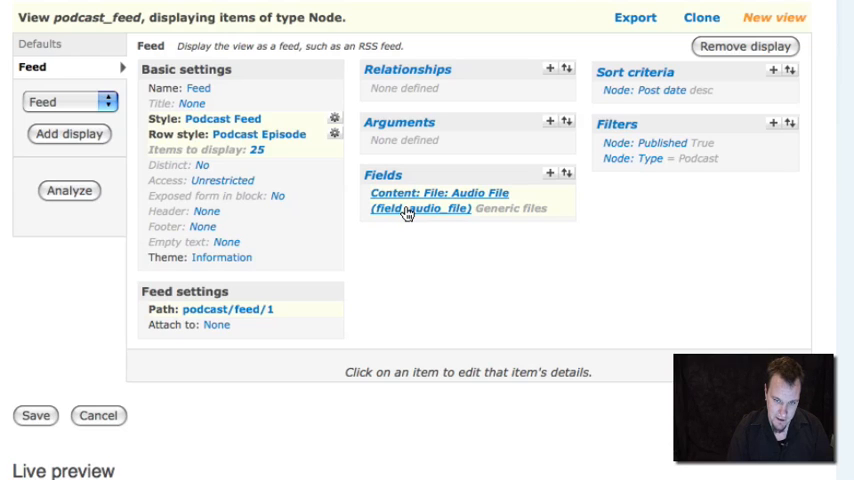
mouse_move(402, 200)
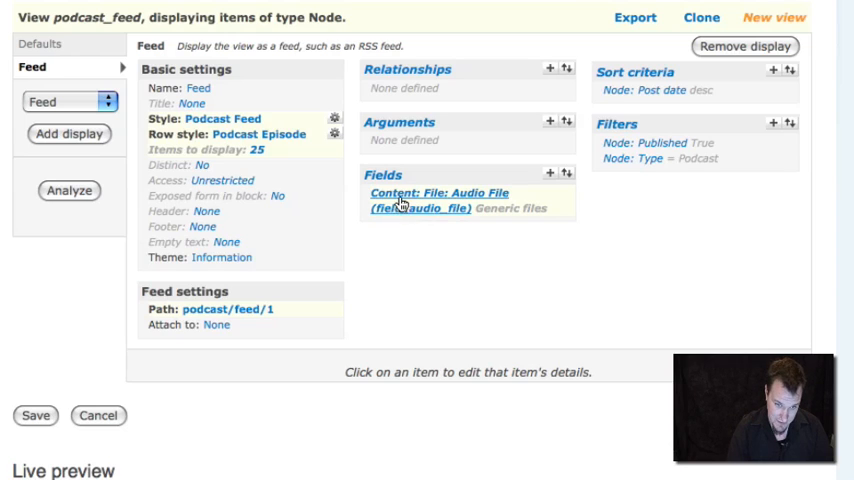
mouse_move(408, 220)
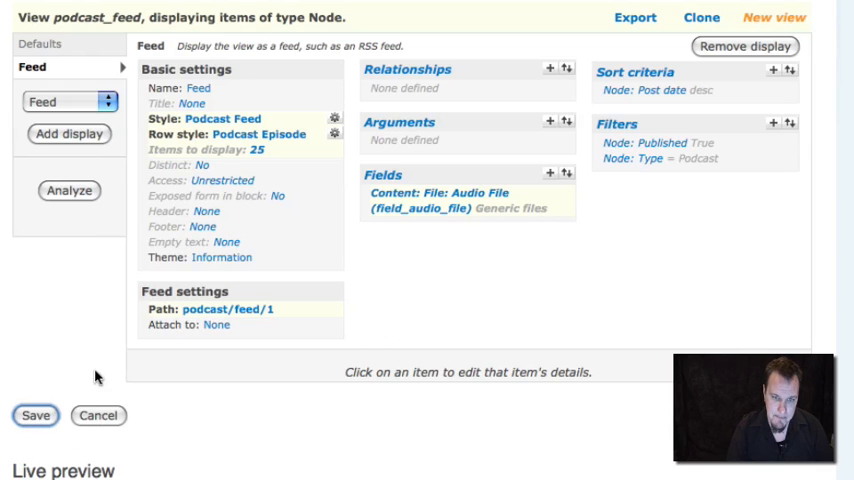
Step: Save the podcast_feed view and open its feed page showing the episode with episode98_0.mp3
click(36, 416)
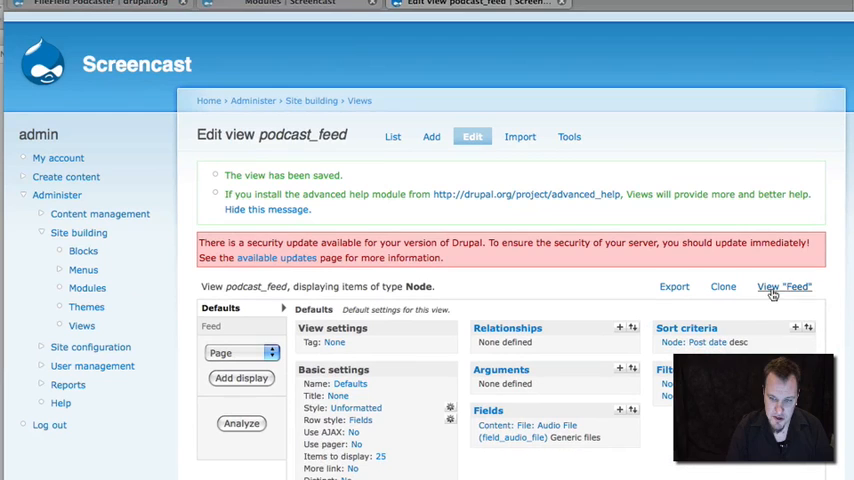
click(788, 288)
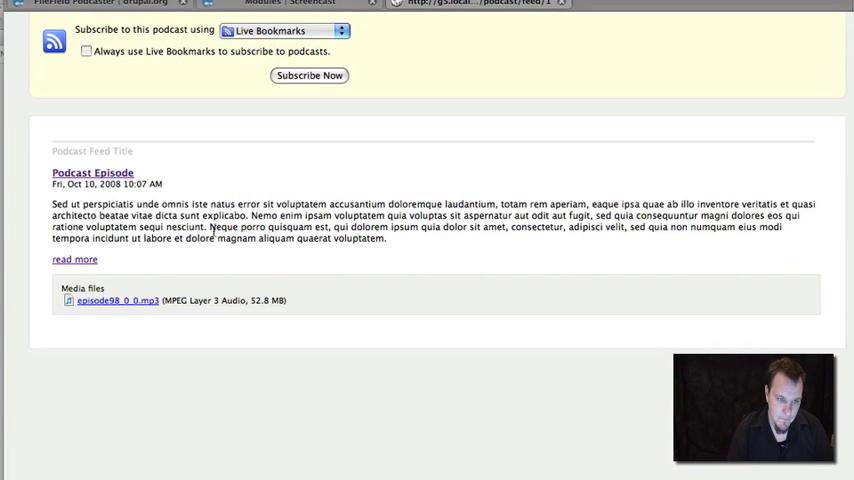
double_click(92, 152)
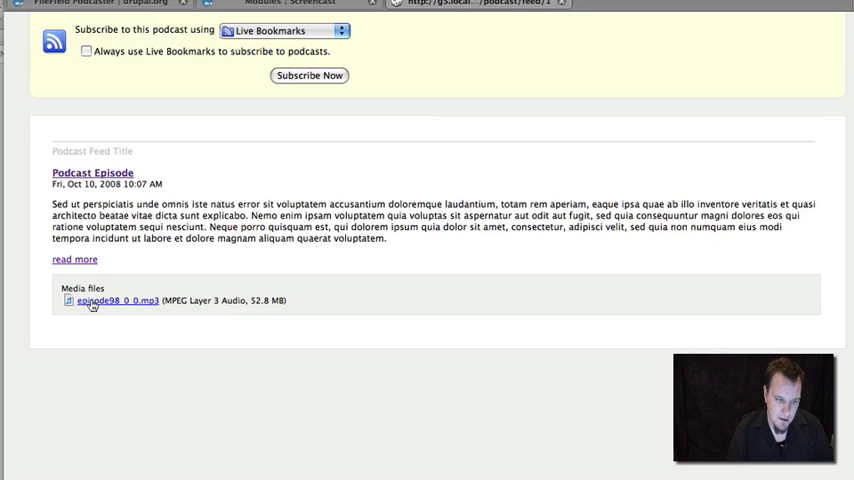
mouse_move(156, 334)
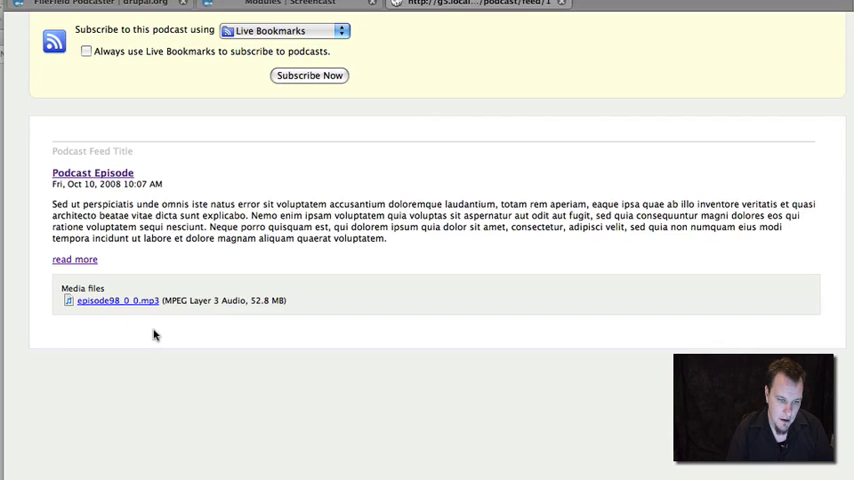